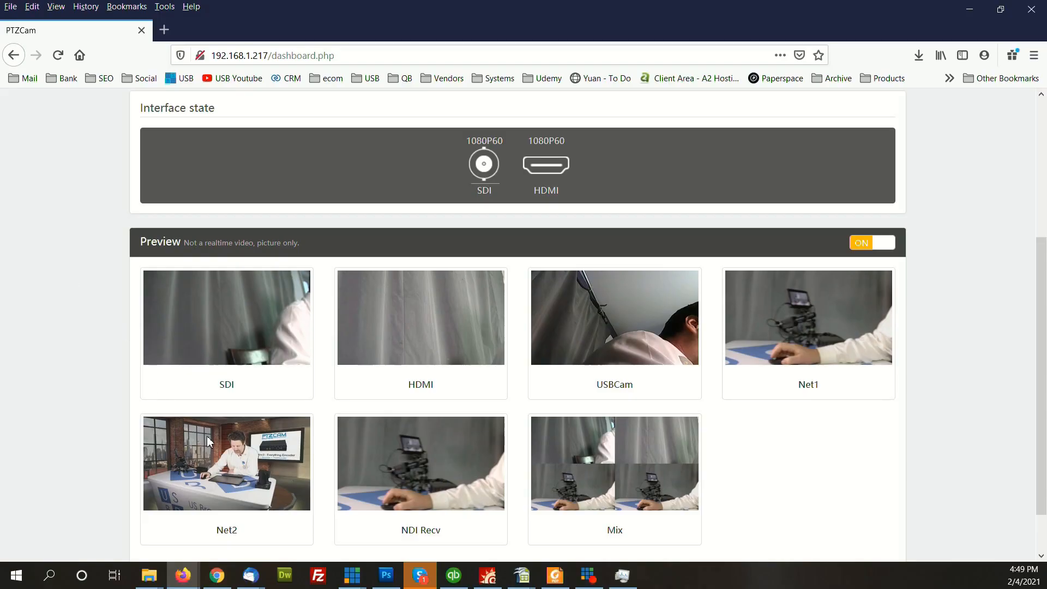
mouse_move(351, 575)
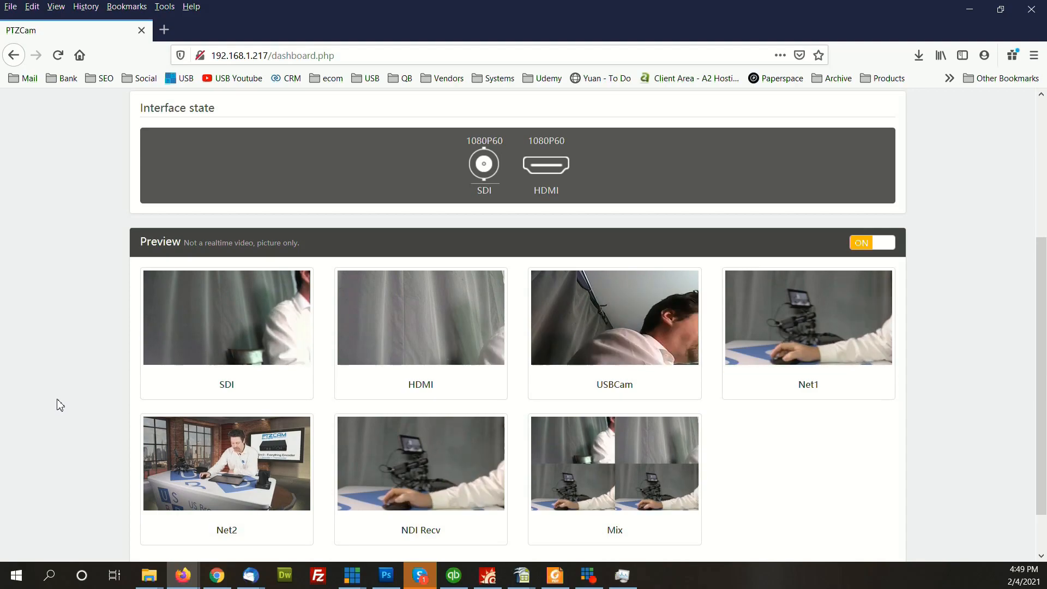
- Go to the Encode page and review the per-channel encode config table
click(280, 56)
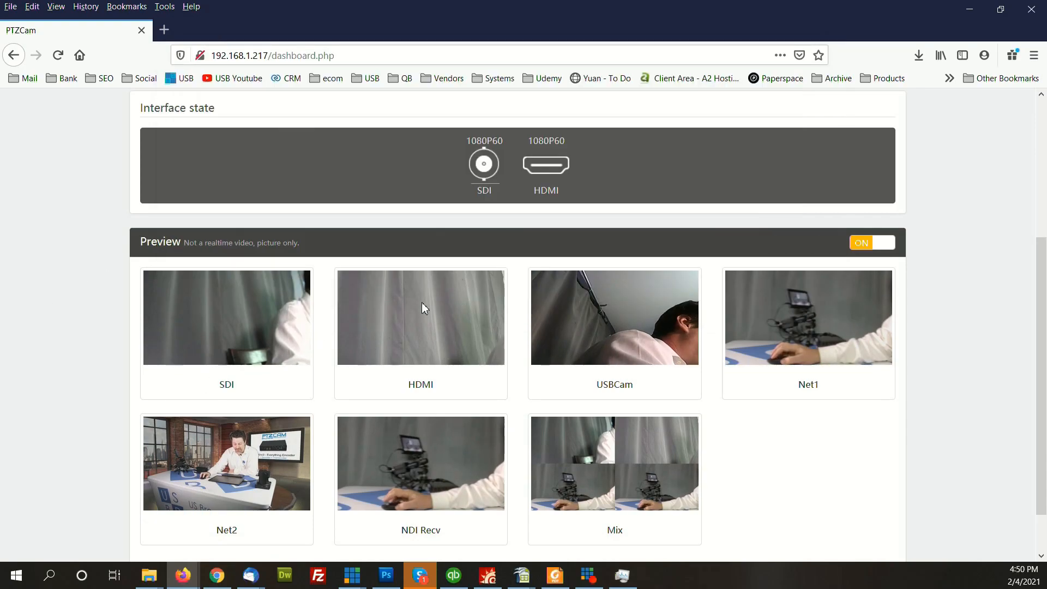
mouse_move(813, 319)
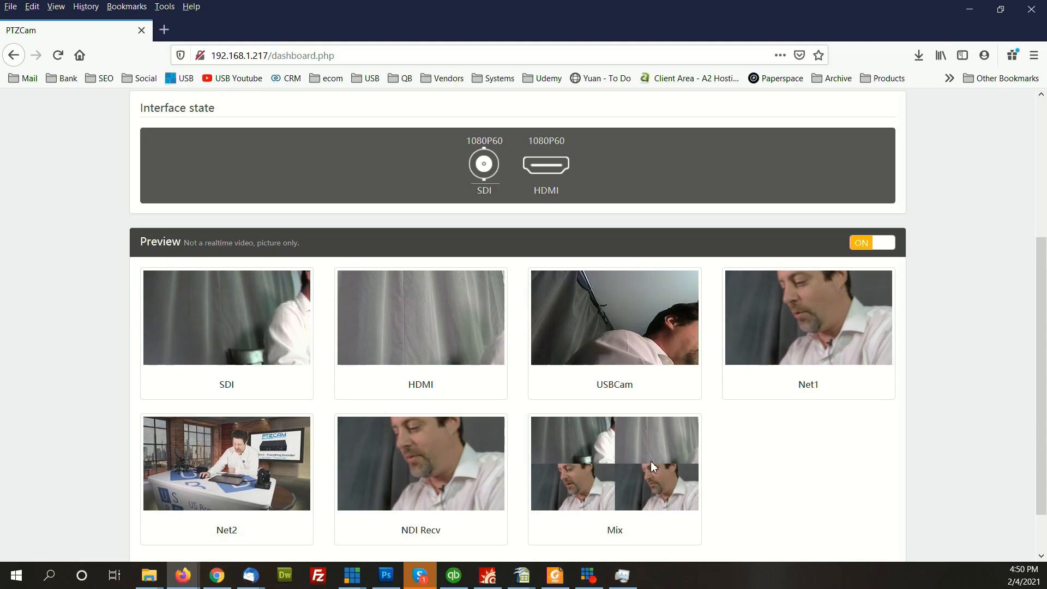
scroll(up, 3)
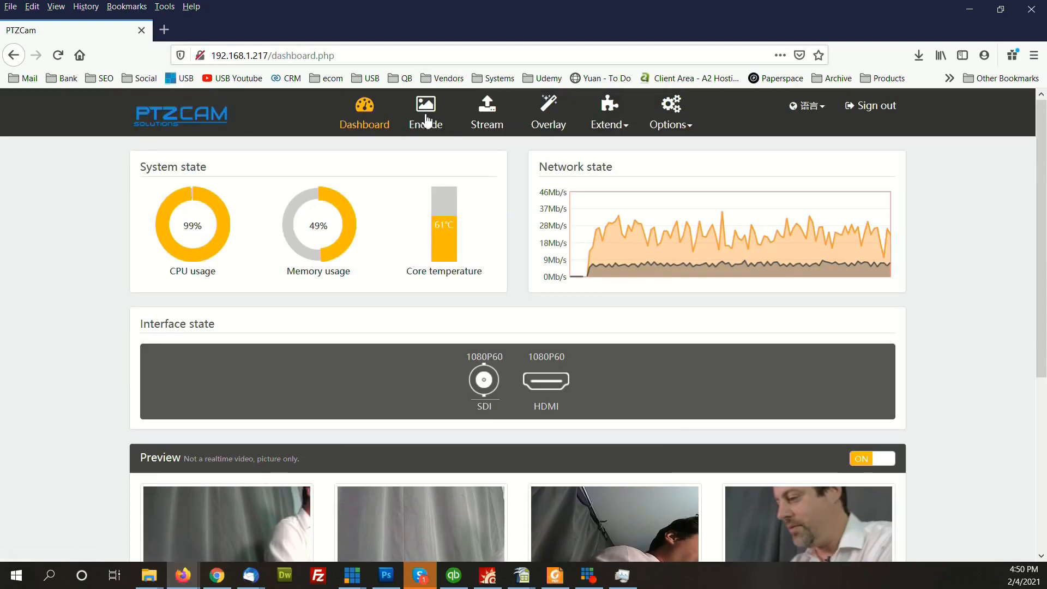
click(424, 124)
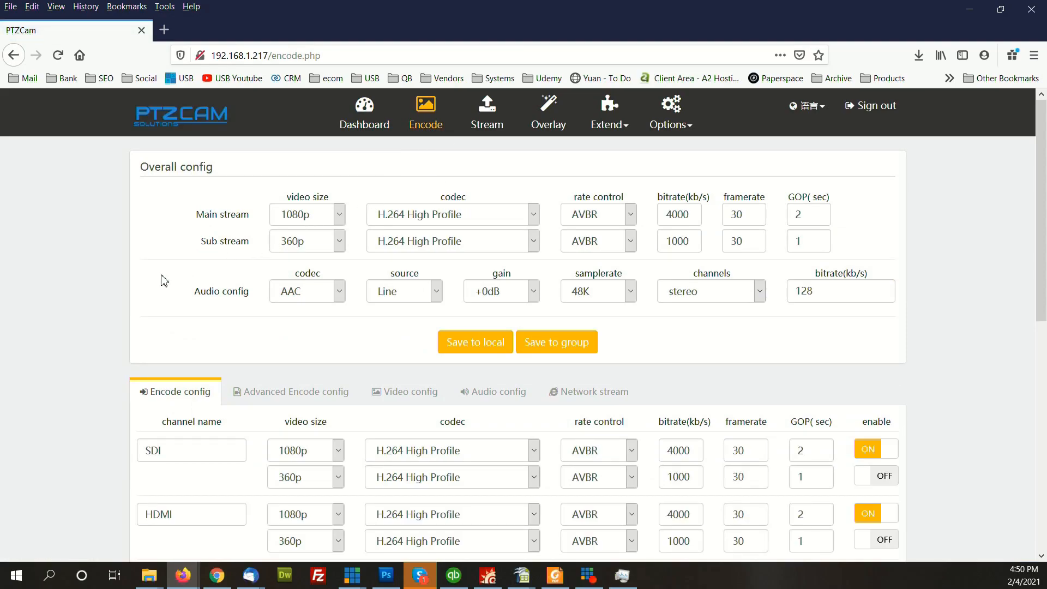
scroll(down, 3)
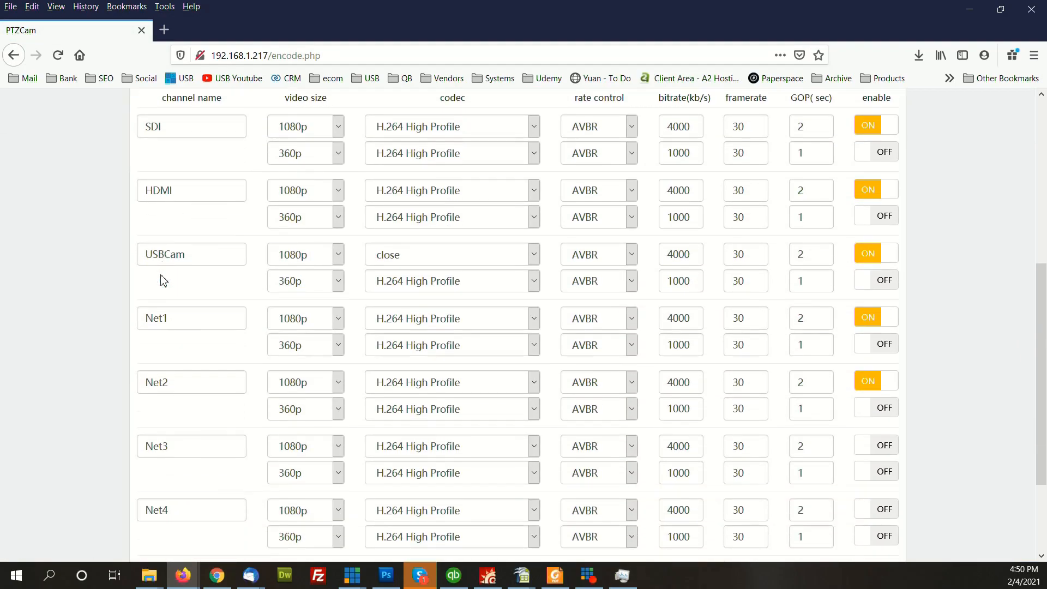
scroll(up, 3)
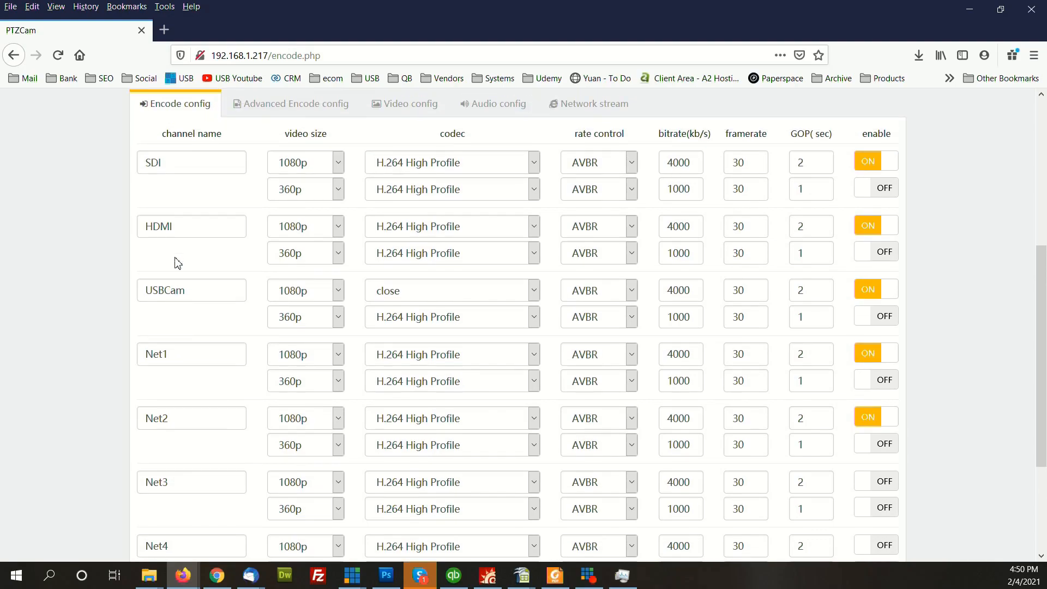
scroll(down, 3)
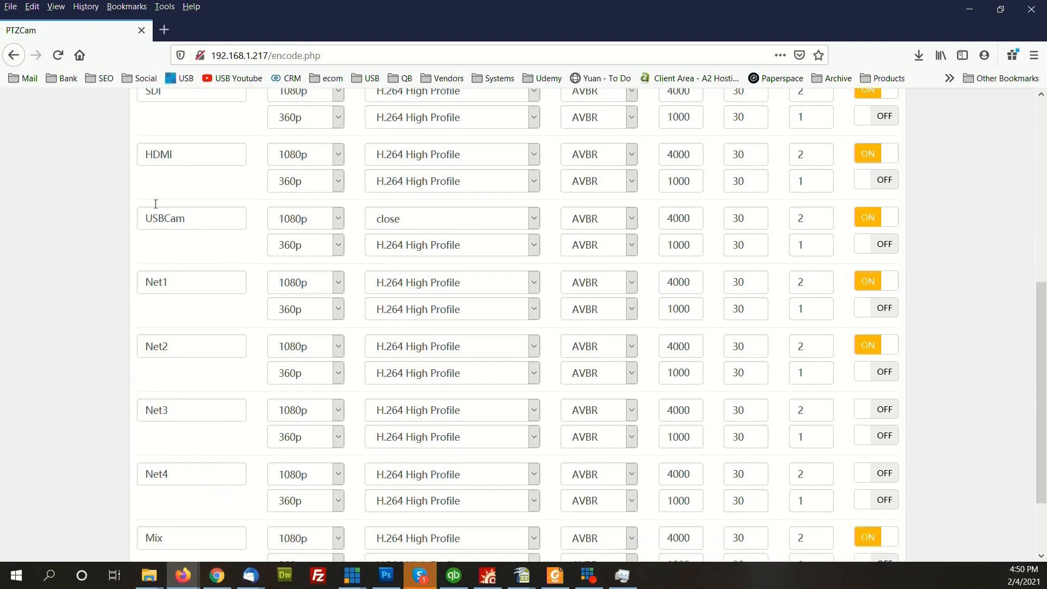
mouse_move(167, 242)
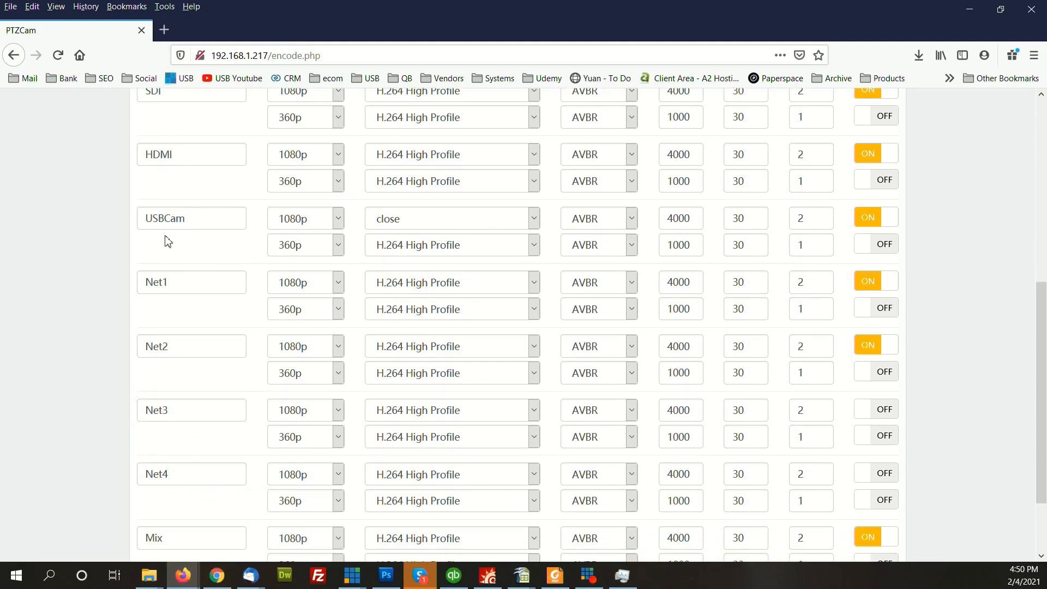
mouse_move(168, 489)
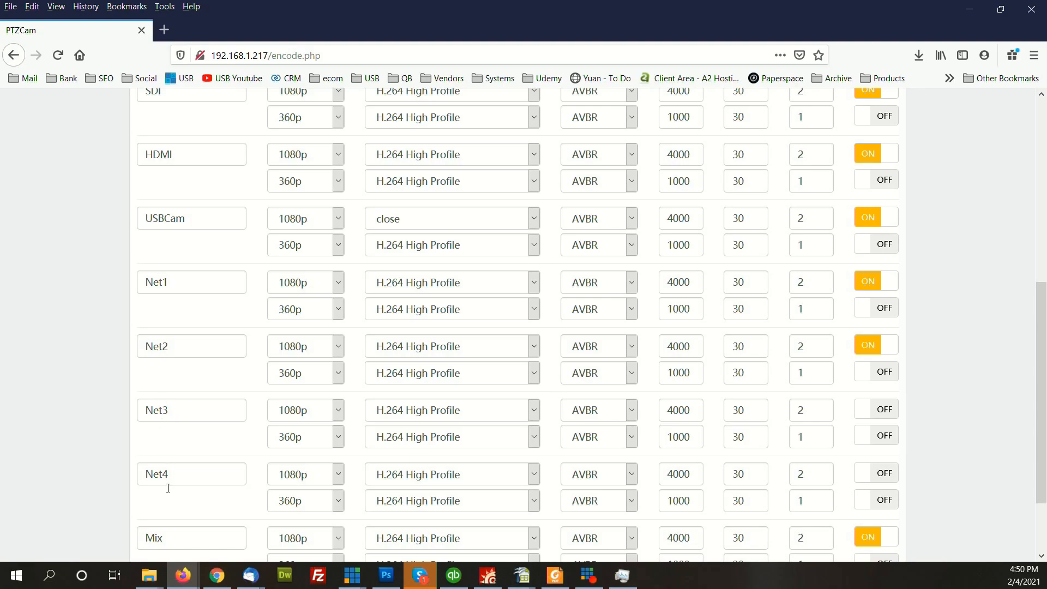
mouse_move(799, 582)
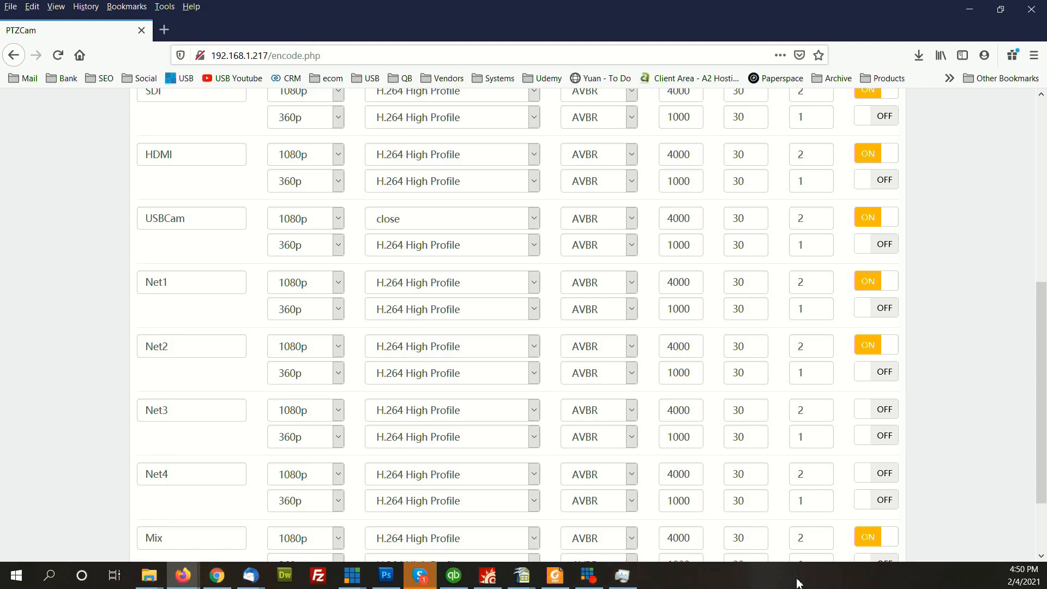
scroll(up, 3)
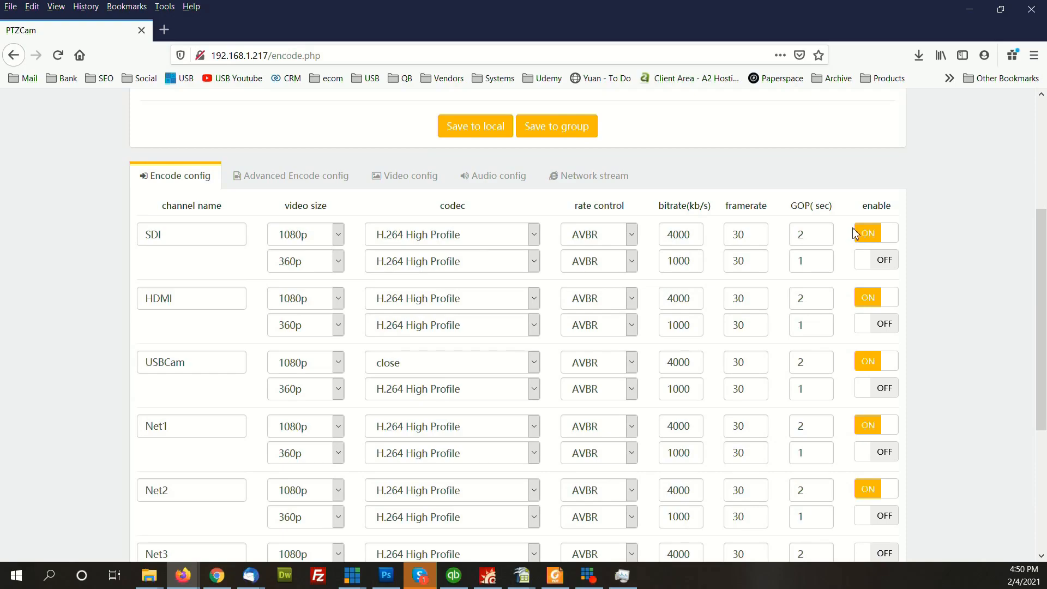
mouse_move(872, 251)
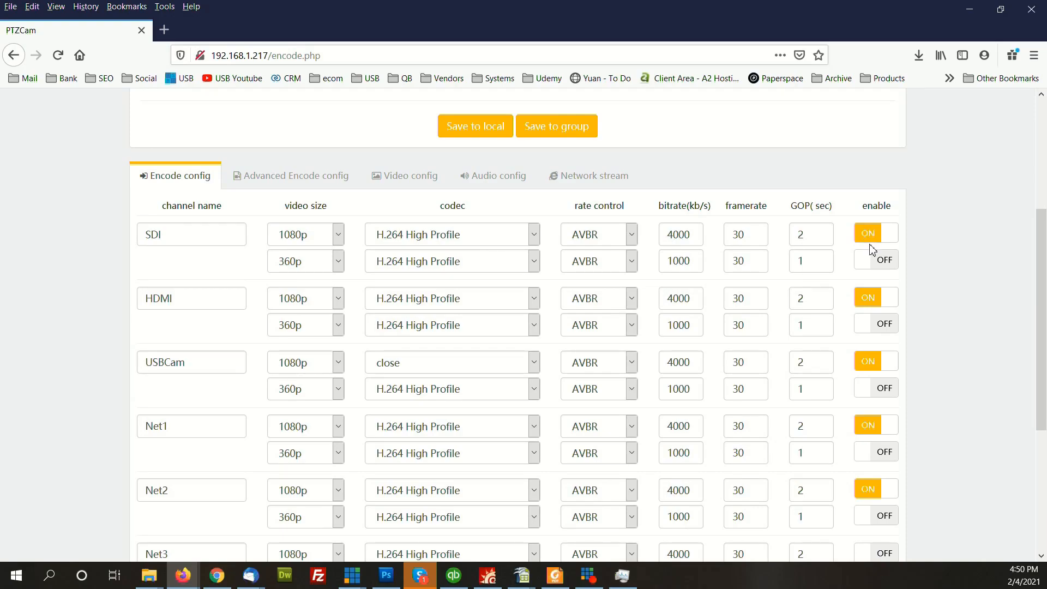
scroll(down, 3)
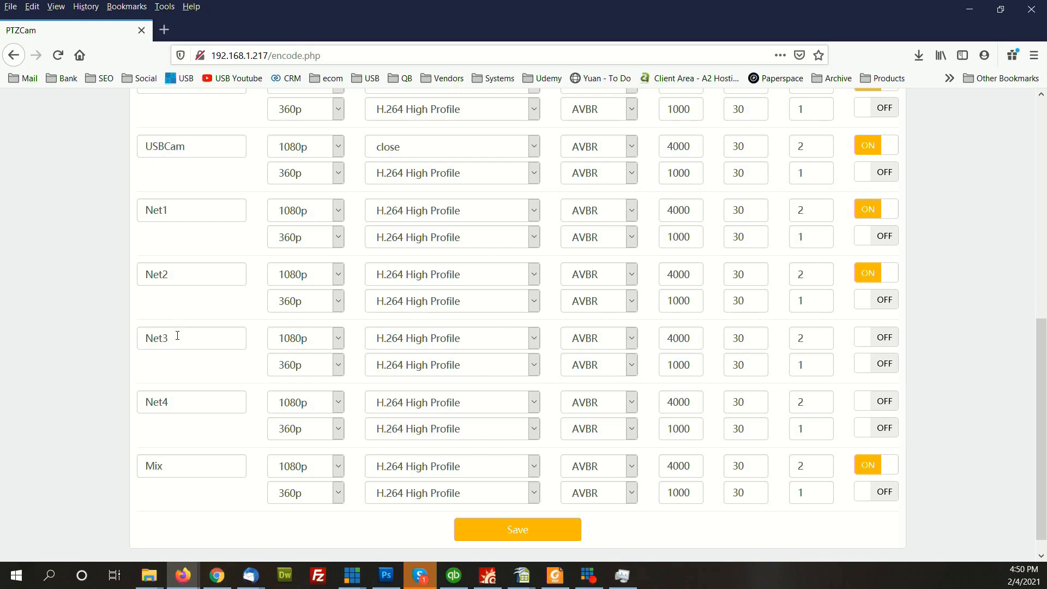
scroll(up, 3)
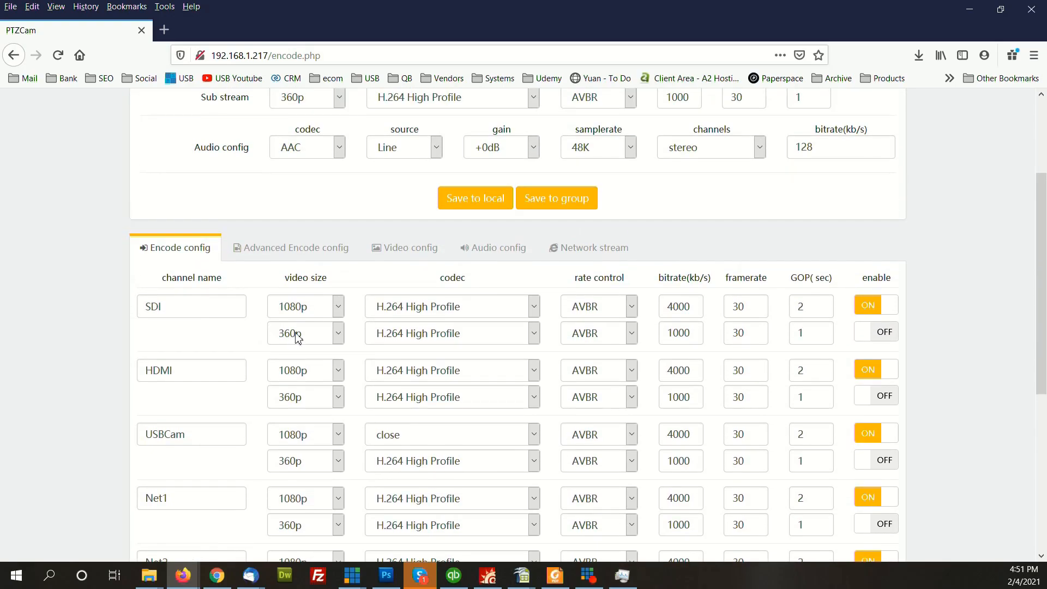
mouse_move(487, 315)
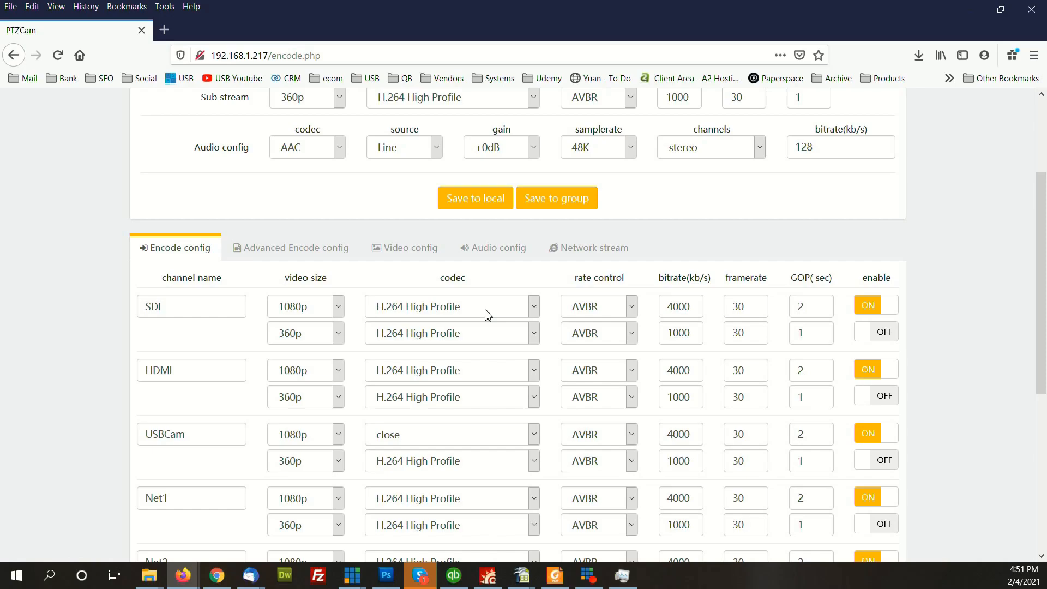
mouse_move(367, 323)
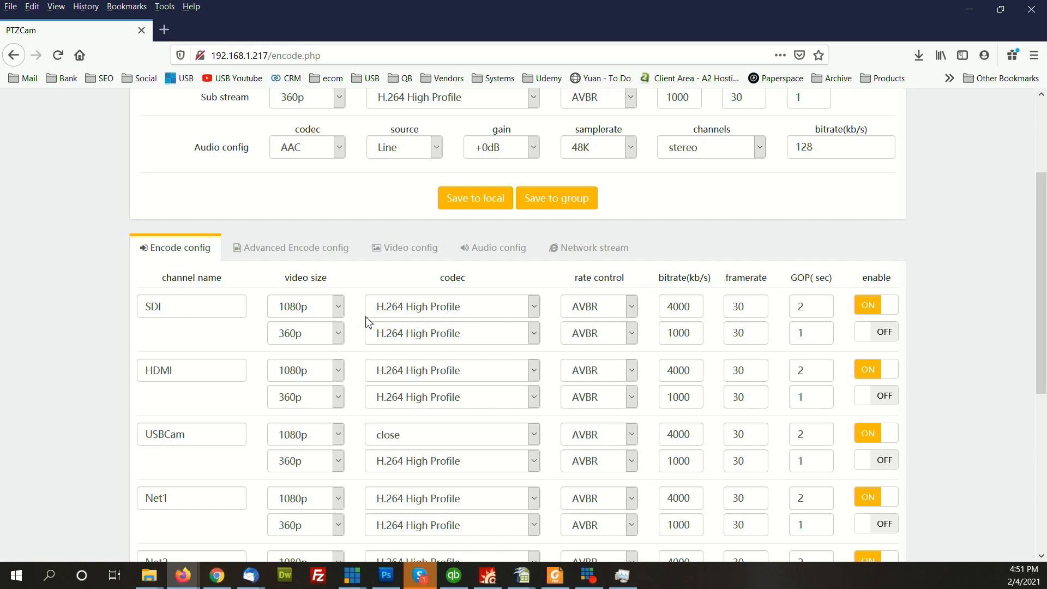
mouse_move(792, 325)
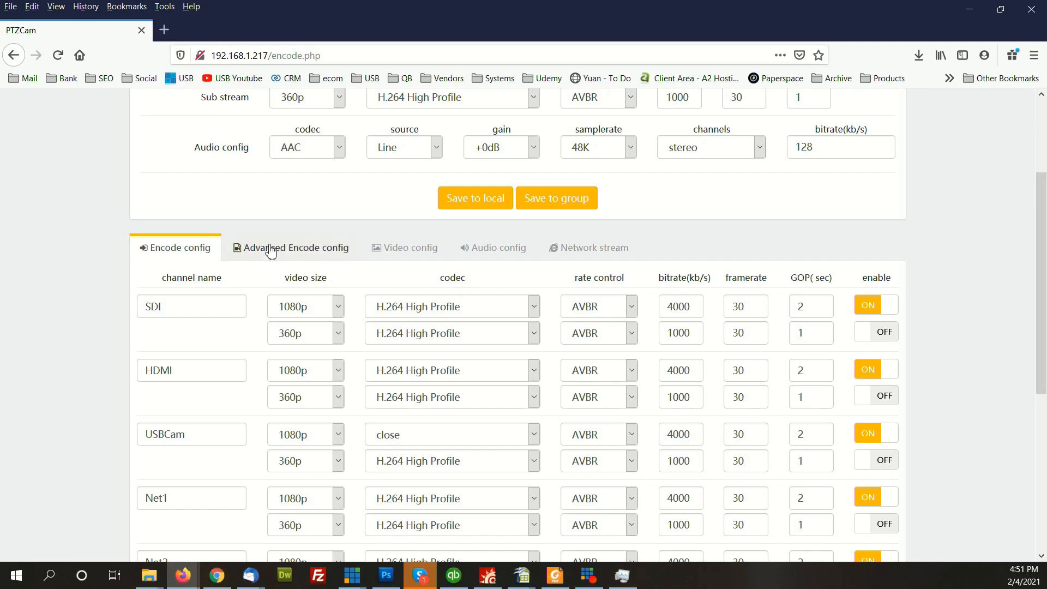
- Show the advanced encode parameters, then the network stream inputs with SRT and RTSP sources
click(292, 248)
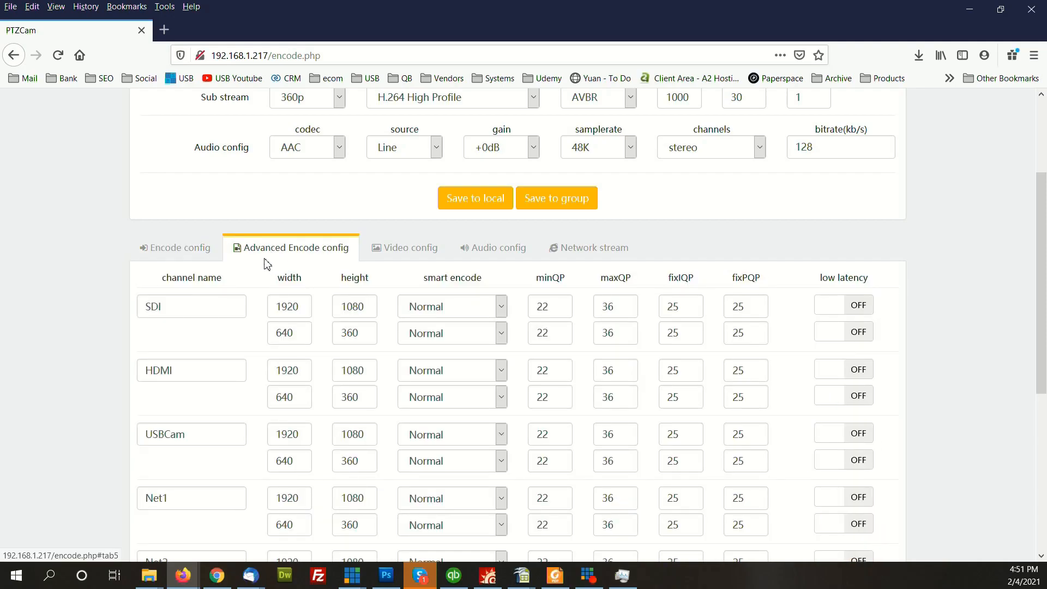
mouse_move(488, 267)
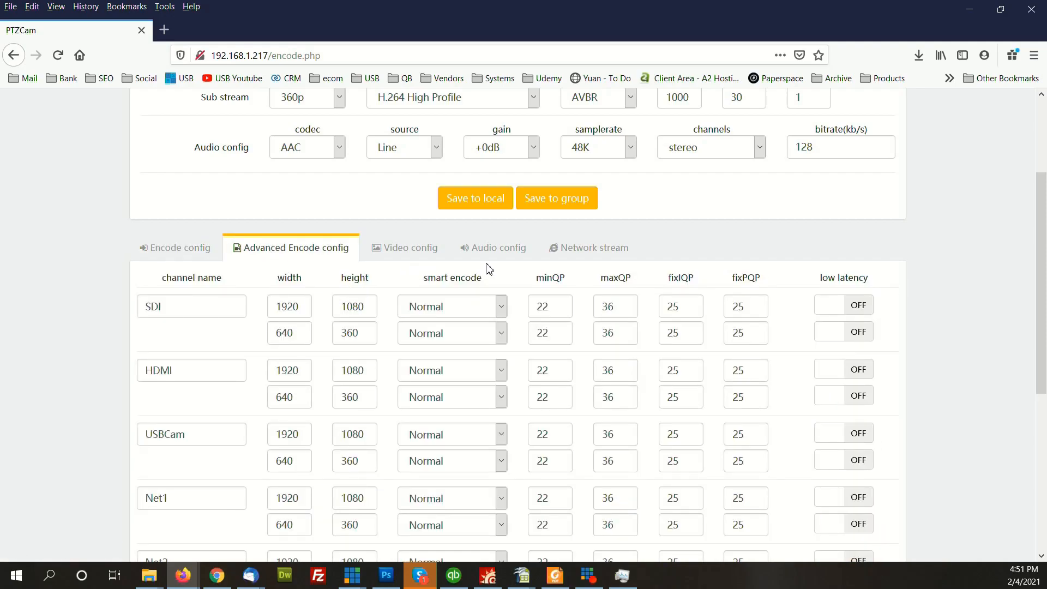
click(593, 247)
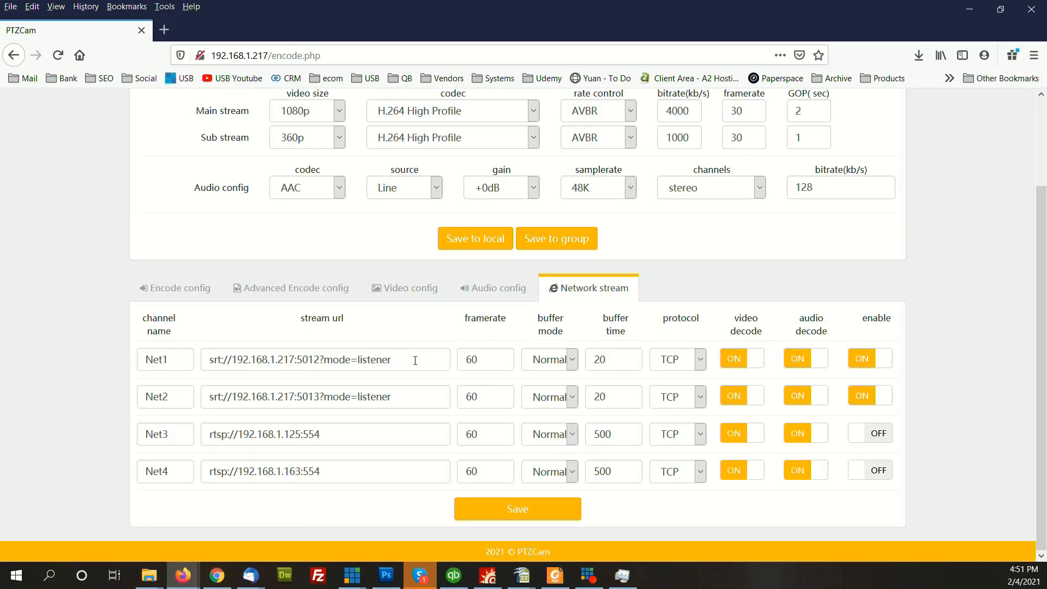
- Go to the Stream page listing per-channel HTTP, HLS, RTMP, RTSP, multicast and push settings
double_click(340, 359)
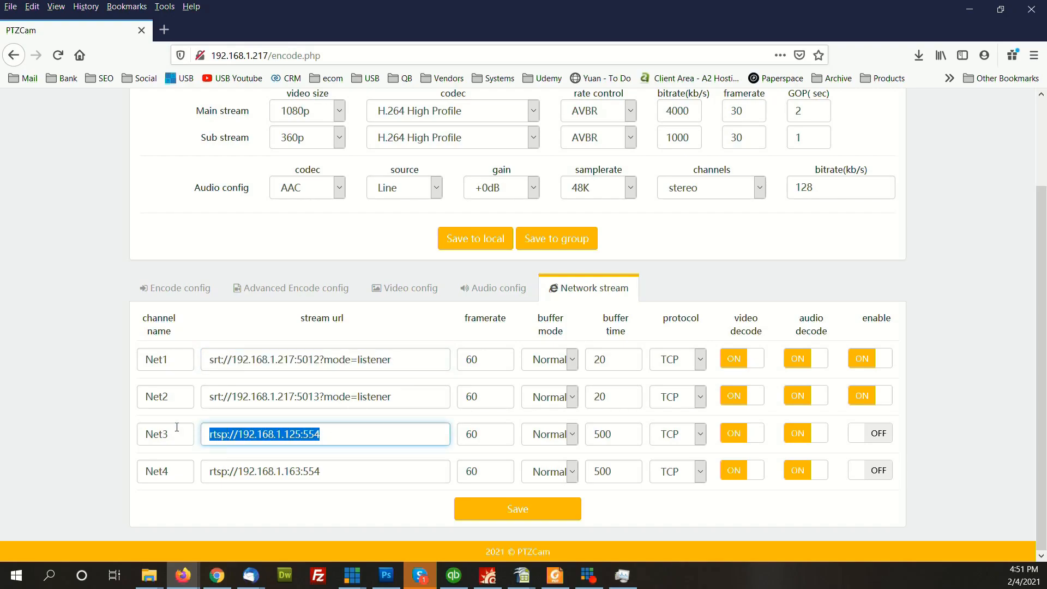
mouse_move(323, 460)
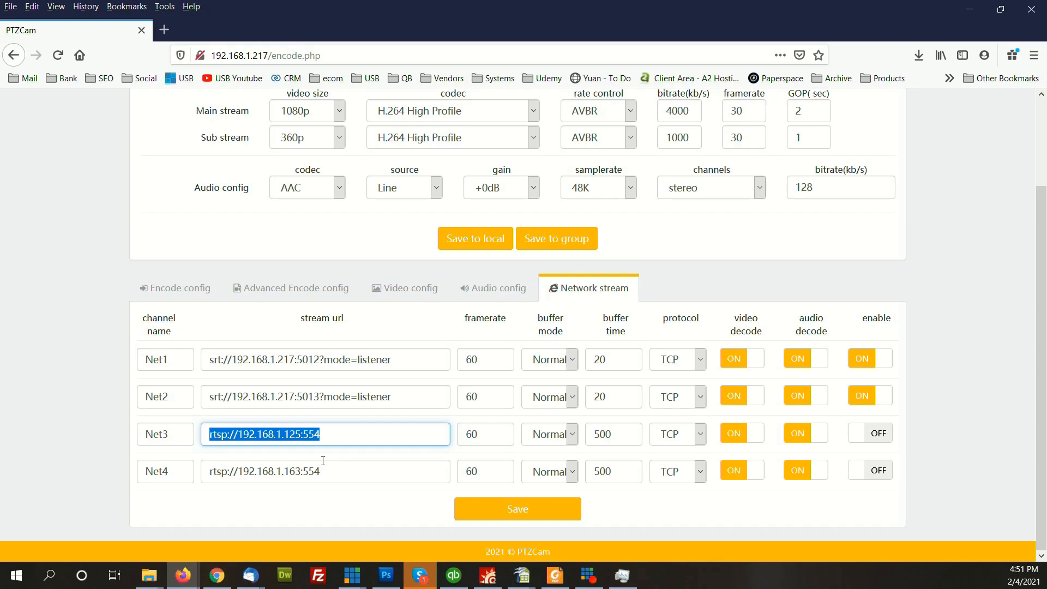
mouse_move(329, 464)
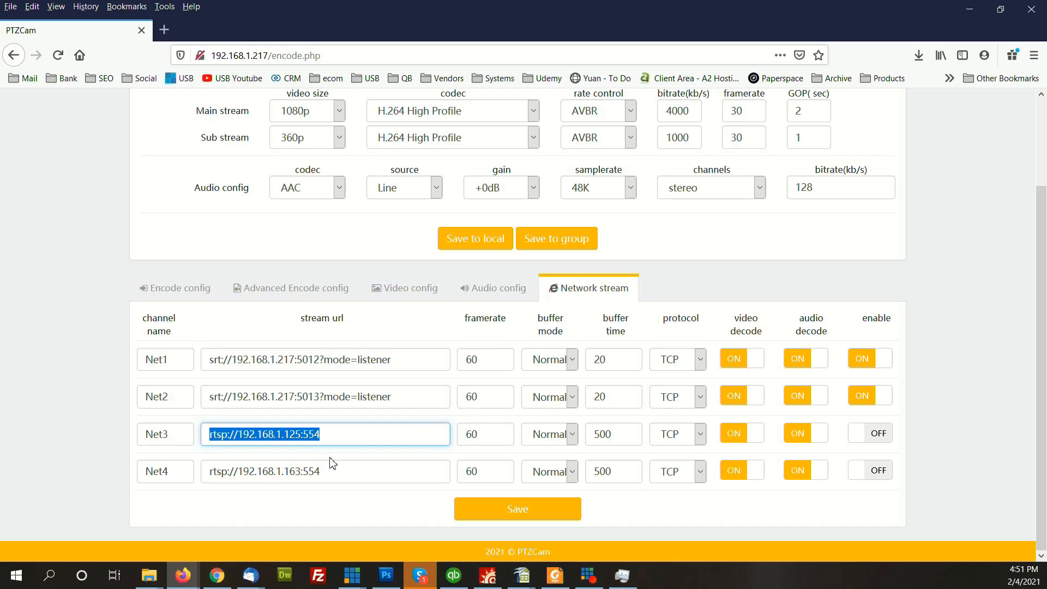
mouse_move(342, 456)
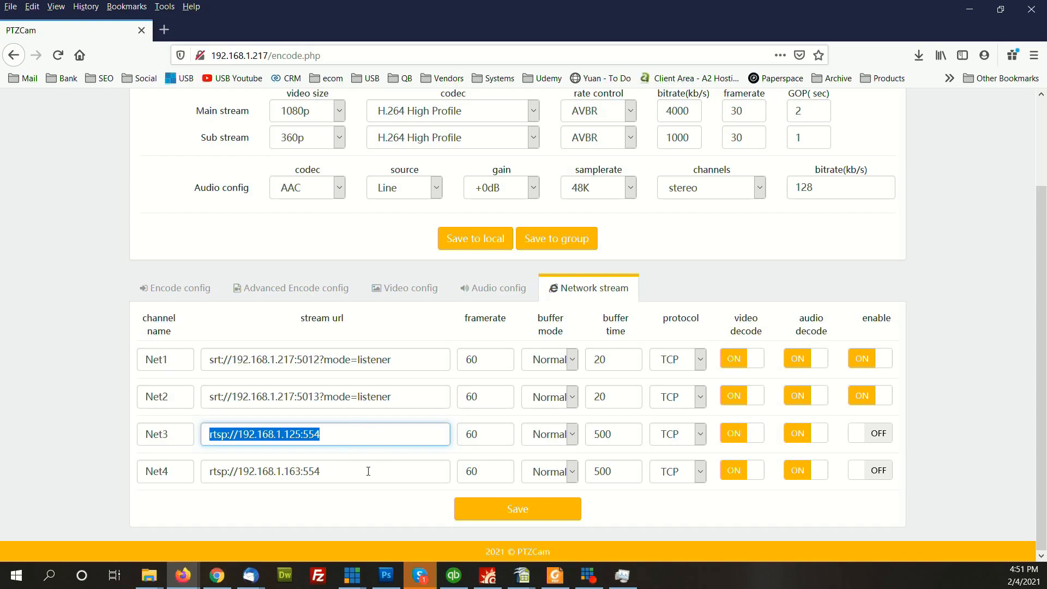
mouse_move(385, 386)
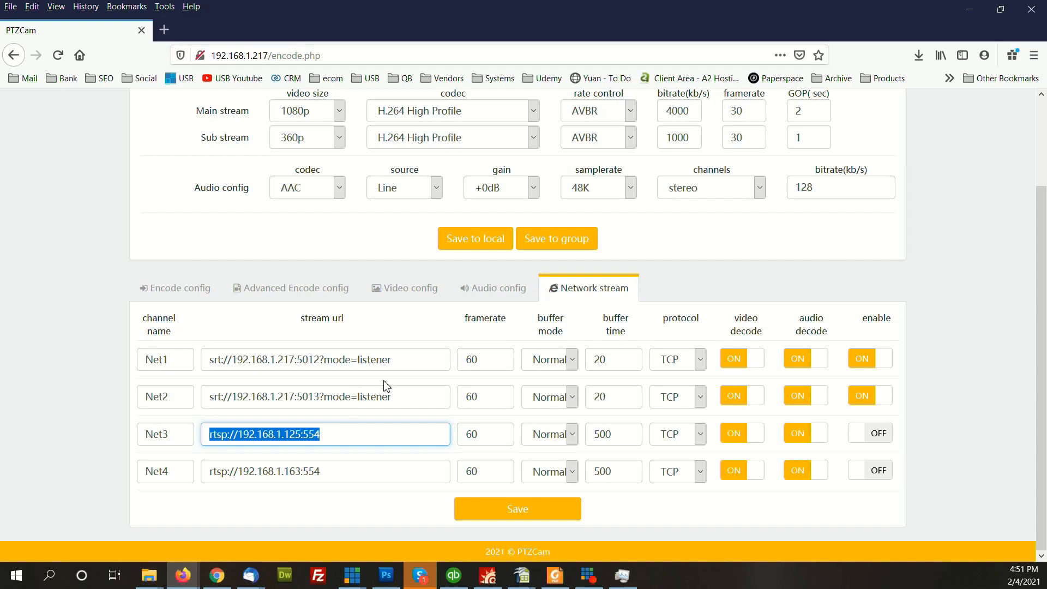
mouse_move(564, 328)
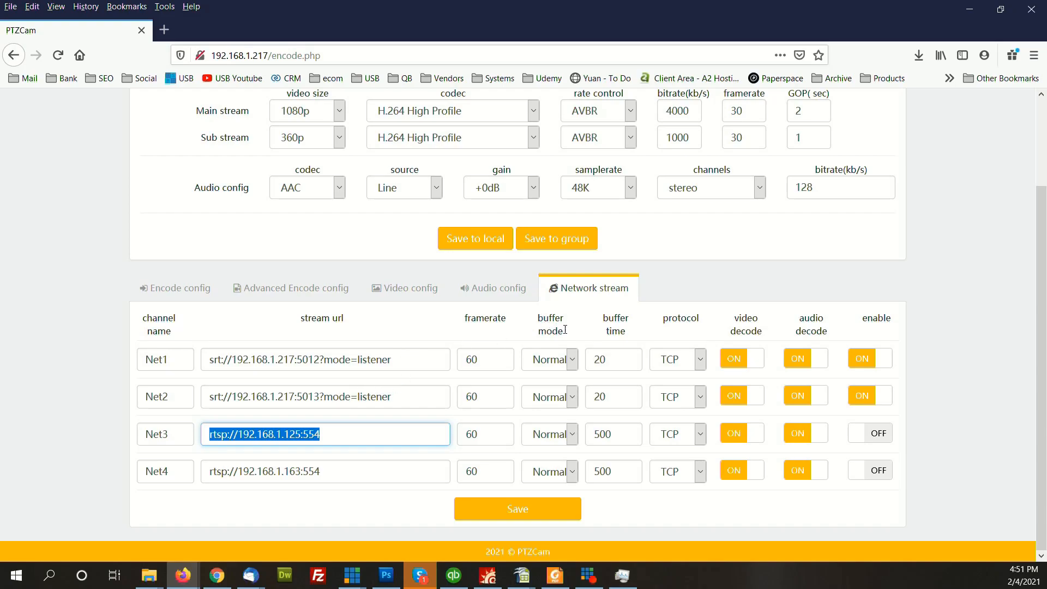
mouse_move(595, 325)
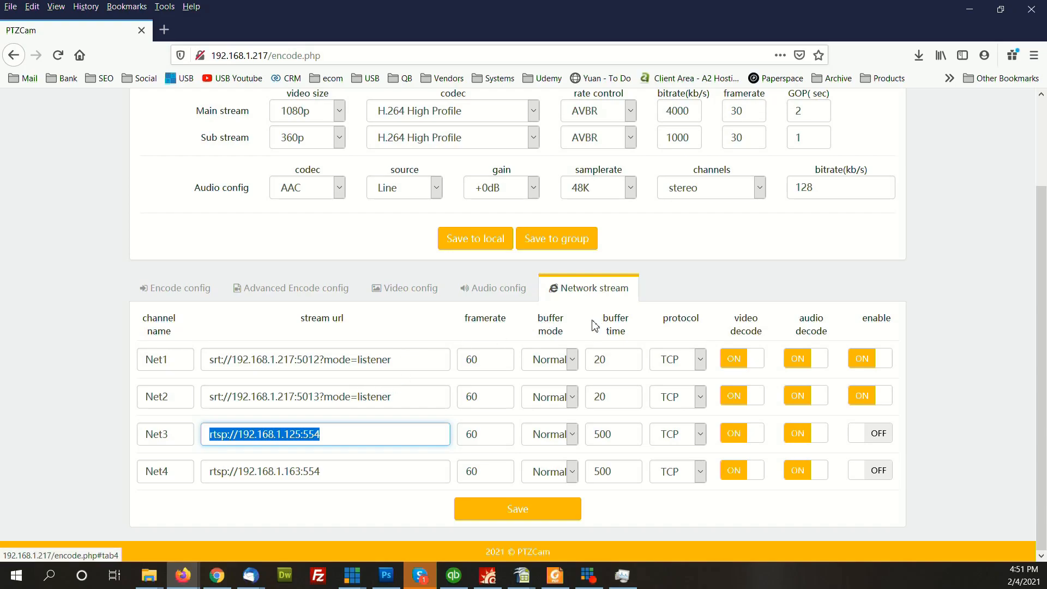
mouse_move(177, 351)
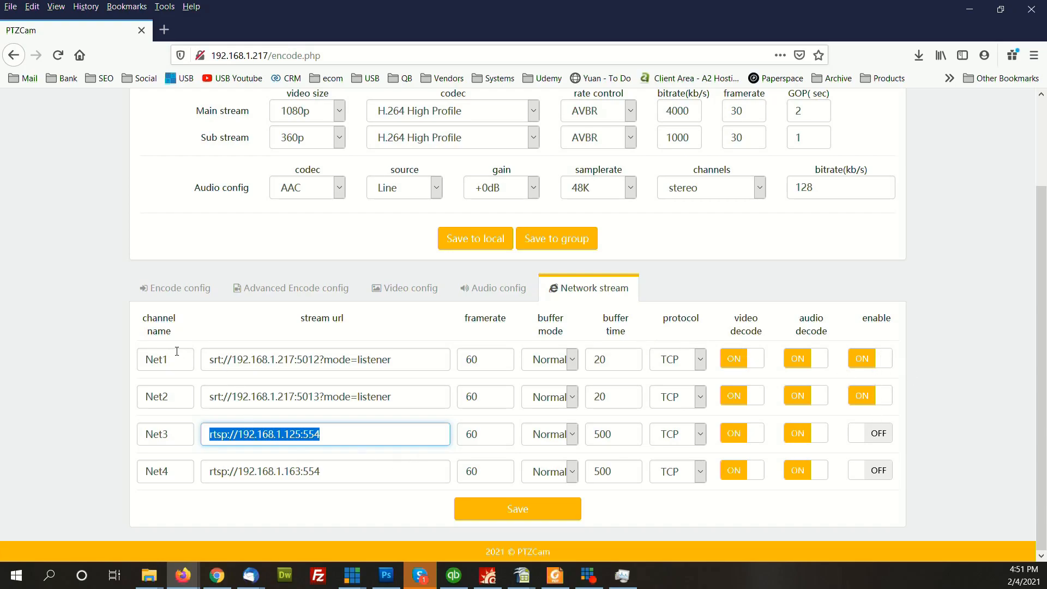
mouse_move(597, 382)
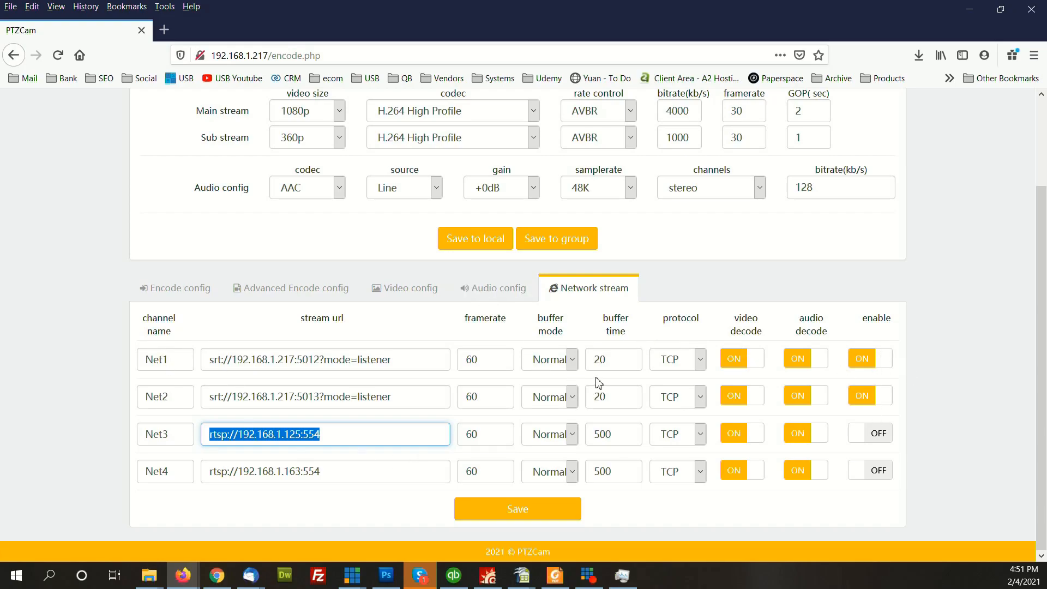
scroll(up, 3)
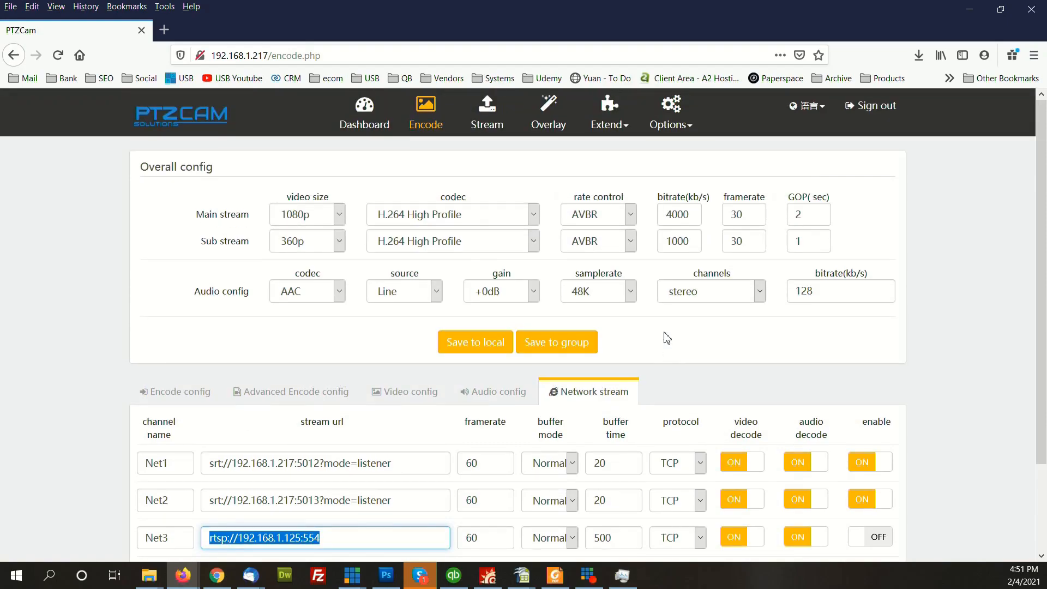
click(486, 114)
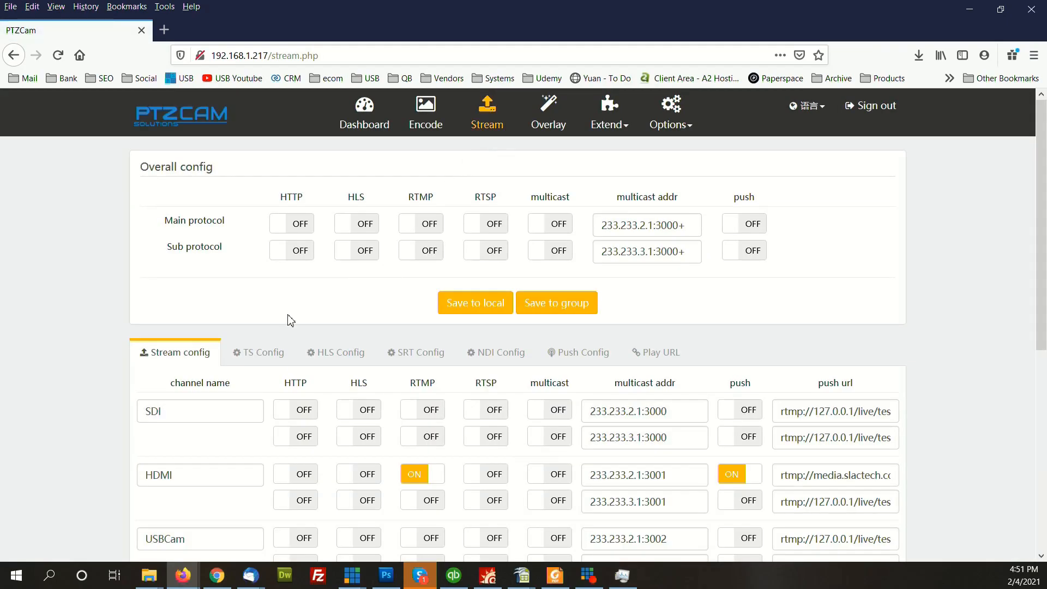
scroll(down, 3)
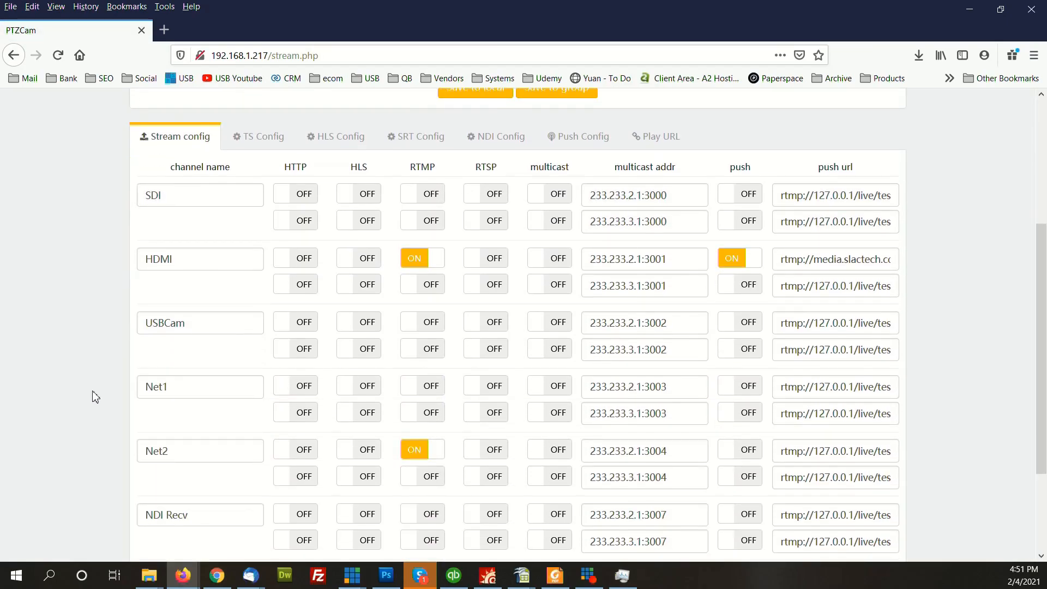
scroll(down, 3)
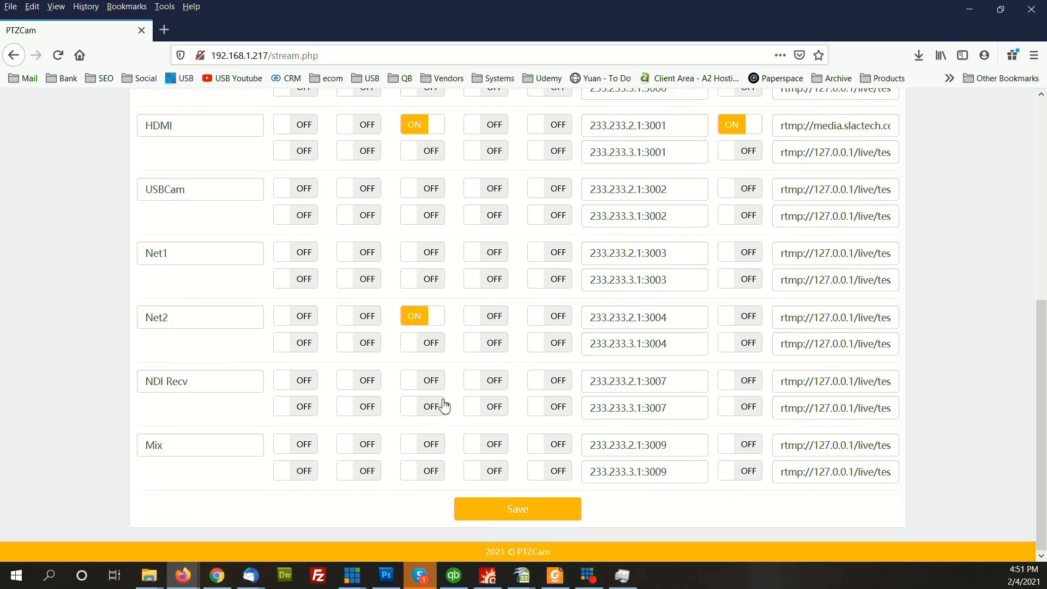
scroll(up, 3)
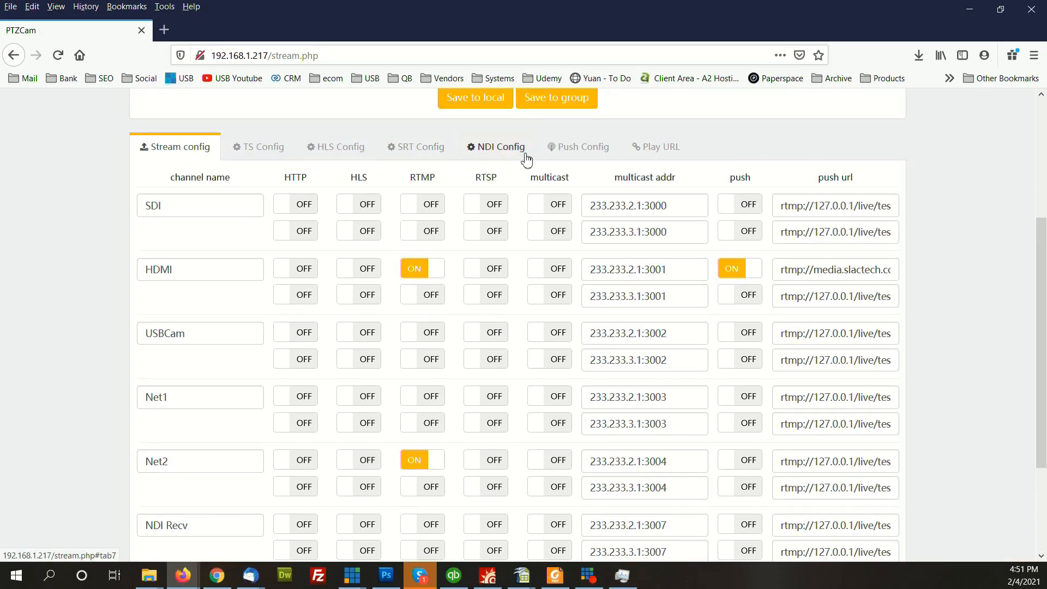
scroll(down, 3)
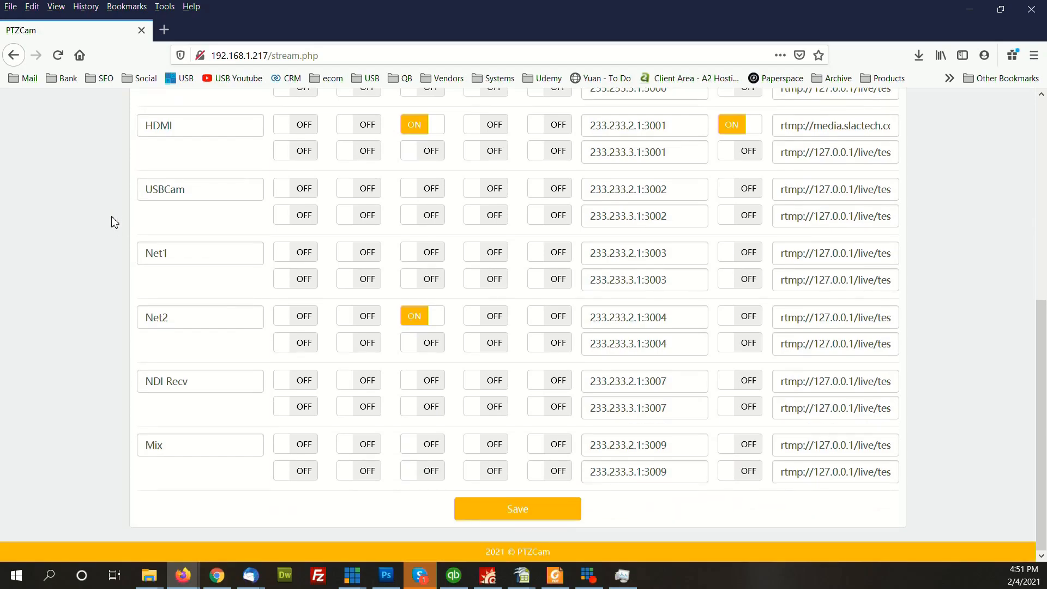
scroll(down, 3)
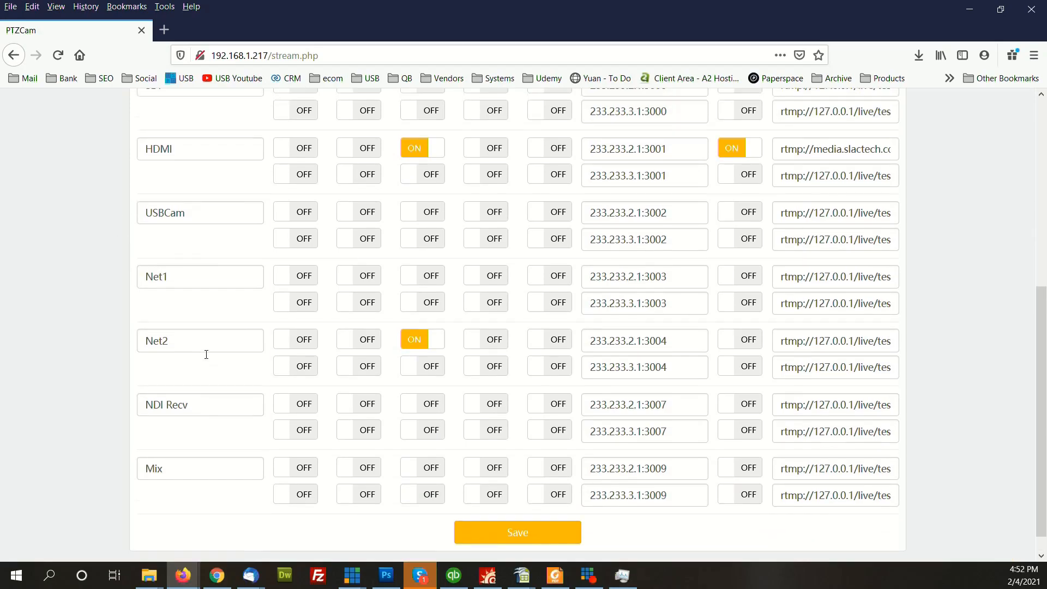
scroll(up, 3)
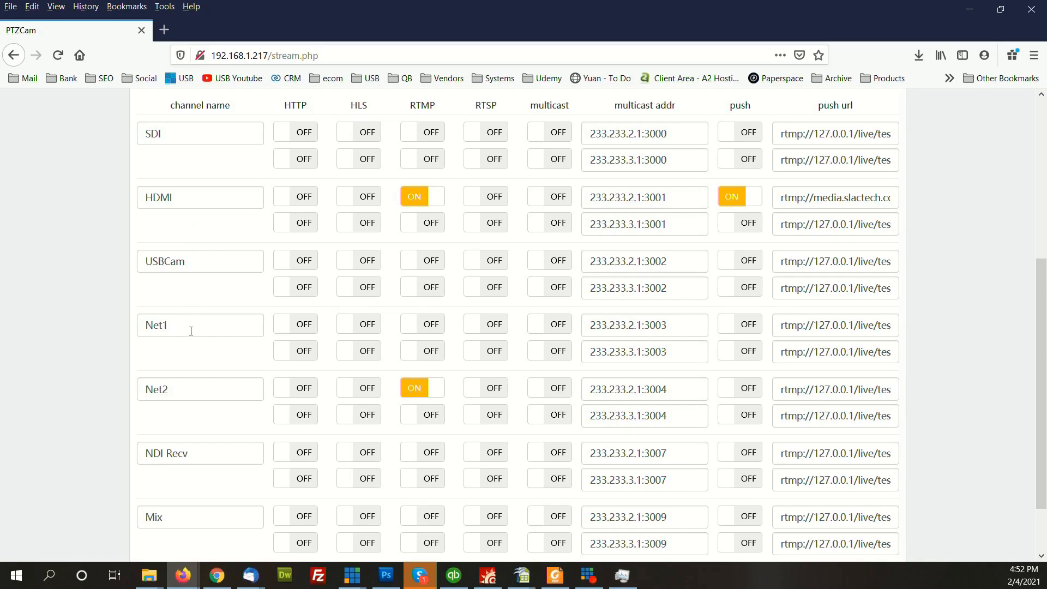
mouse_move(206, 460)
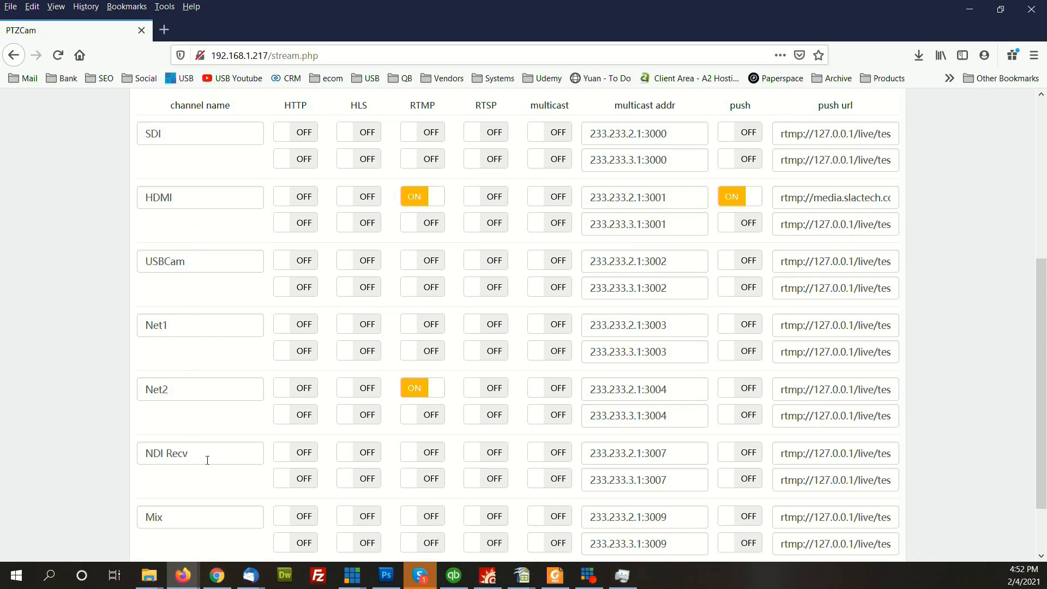
mouse_move(145, 516)
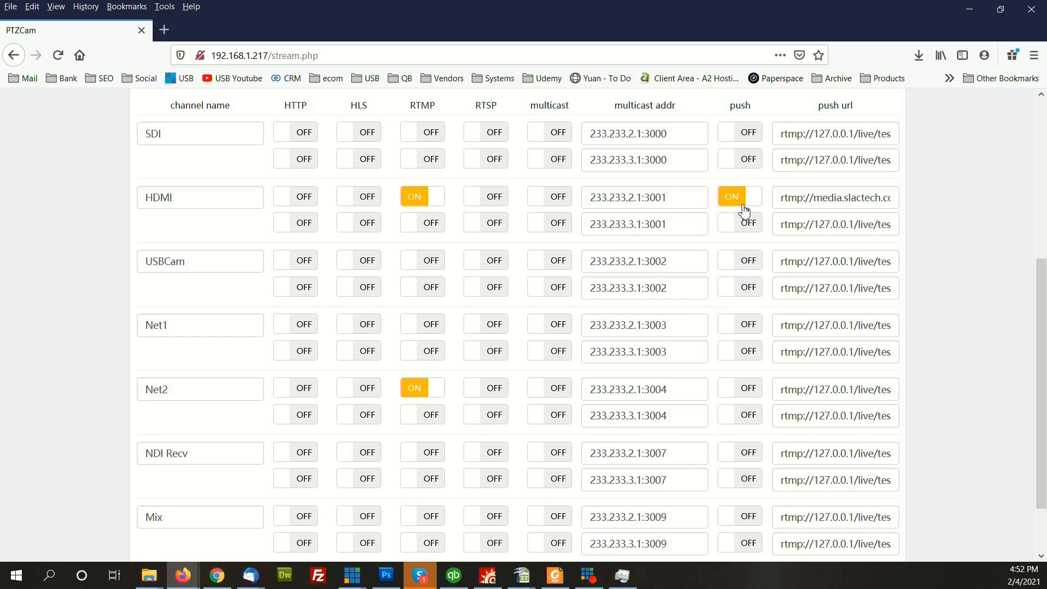
mouse_move(787, 194)
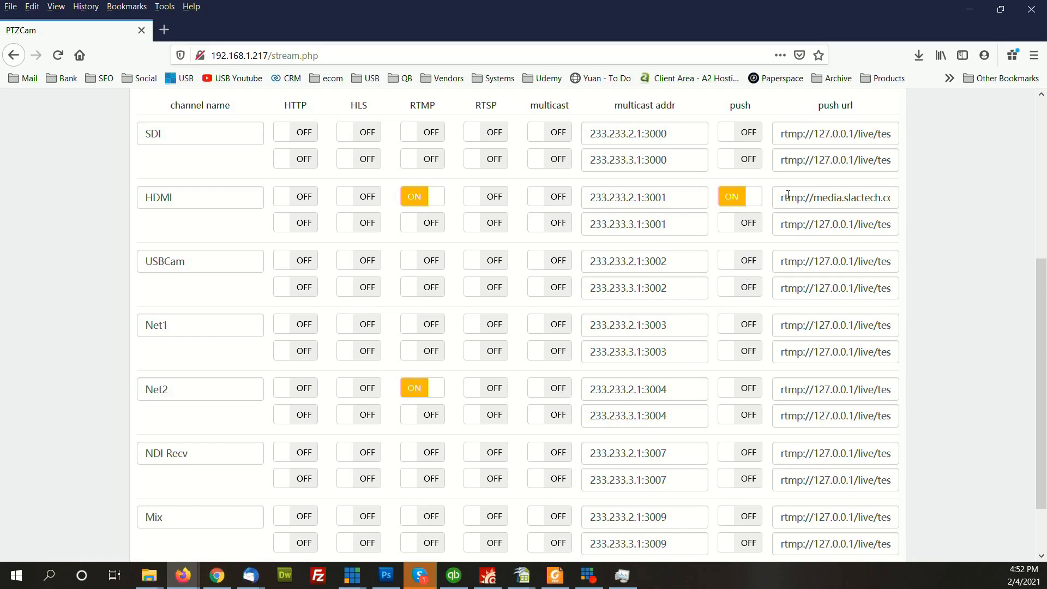
mouse_move(846, 314)
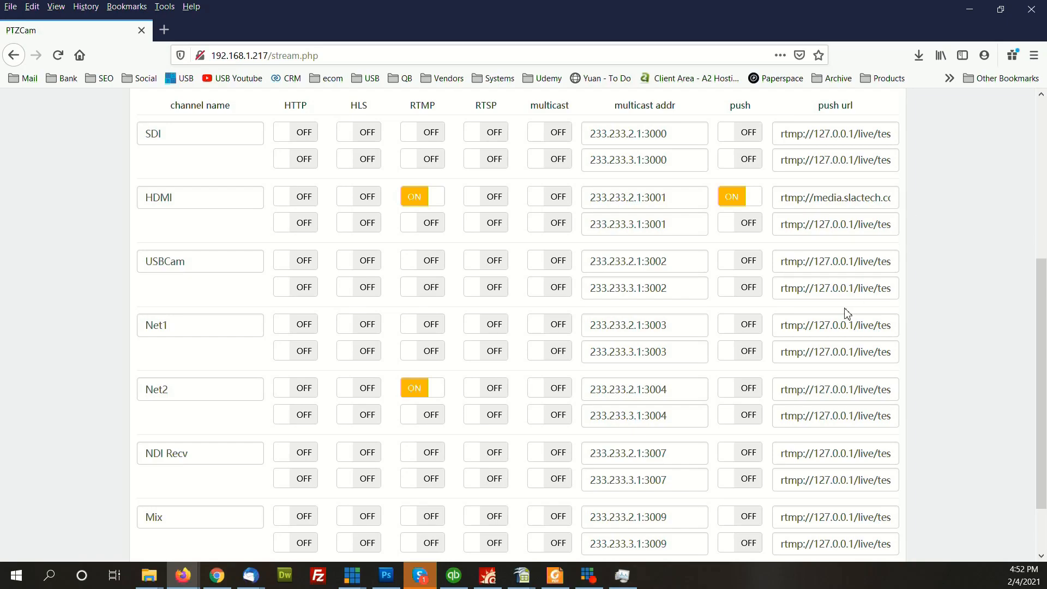
mouse_move(301, 299)
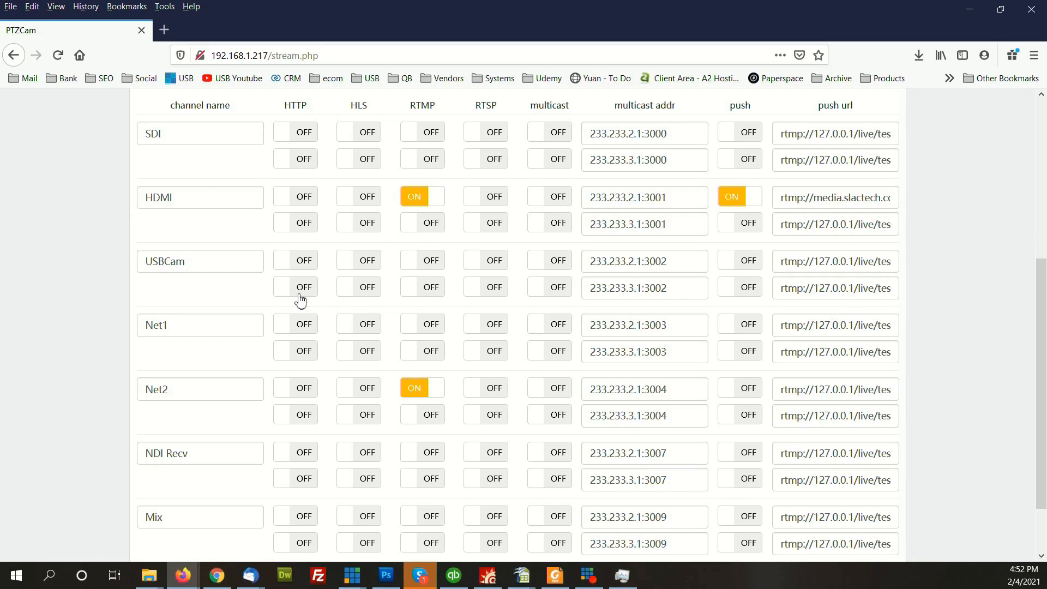
scroll(up, 3)
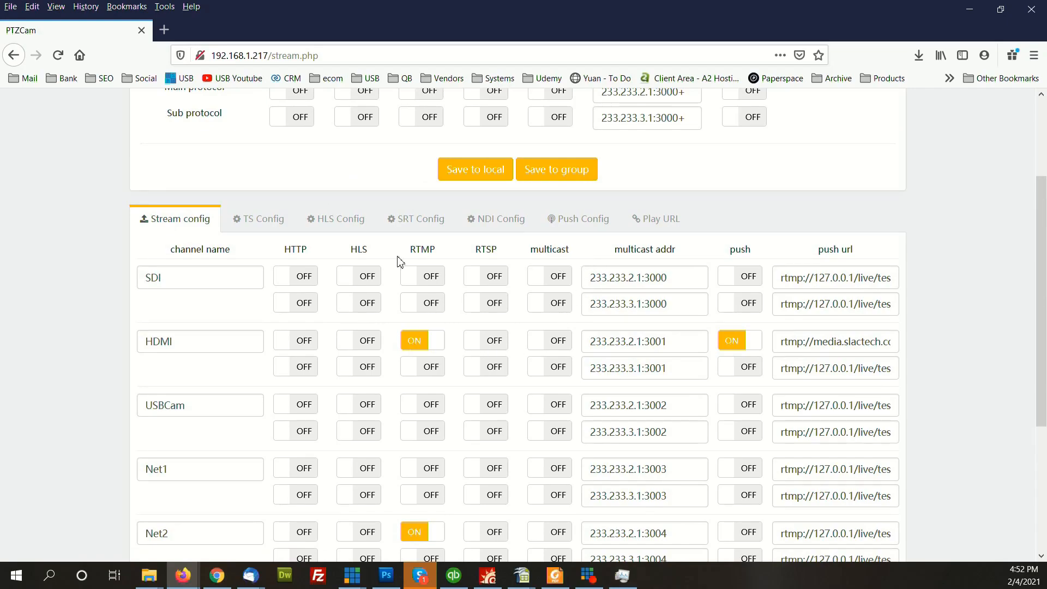
- Review the SRT outputs, then the NDI config with SDI, HDMI, Net1, Net2 and Mix enabled
click(415, 218)
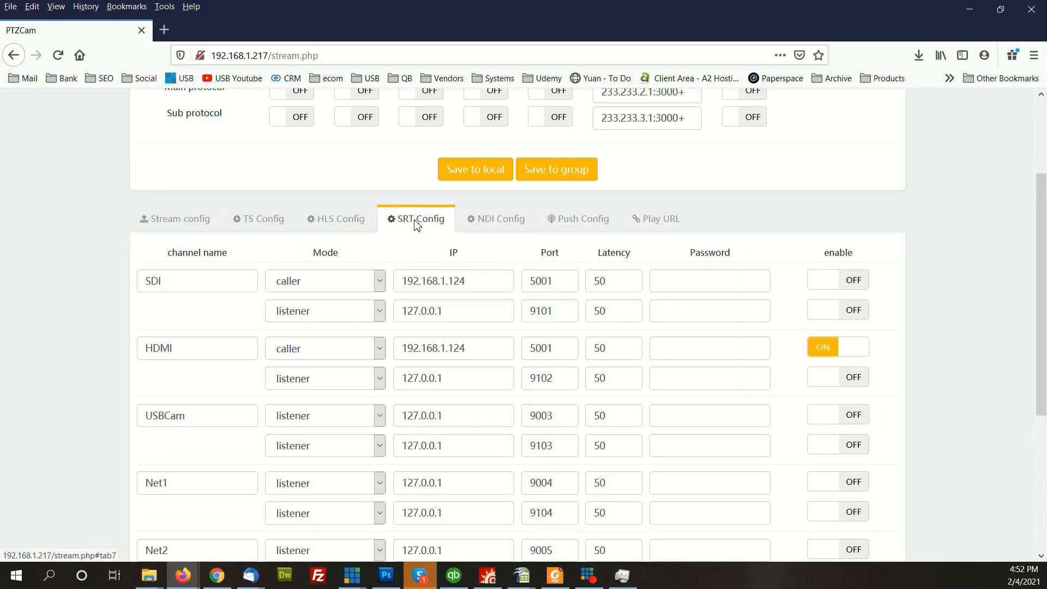
mouse_move(548, 347)
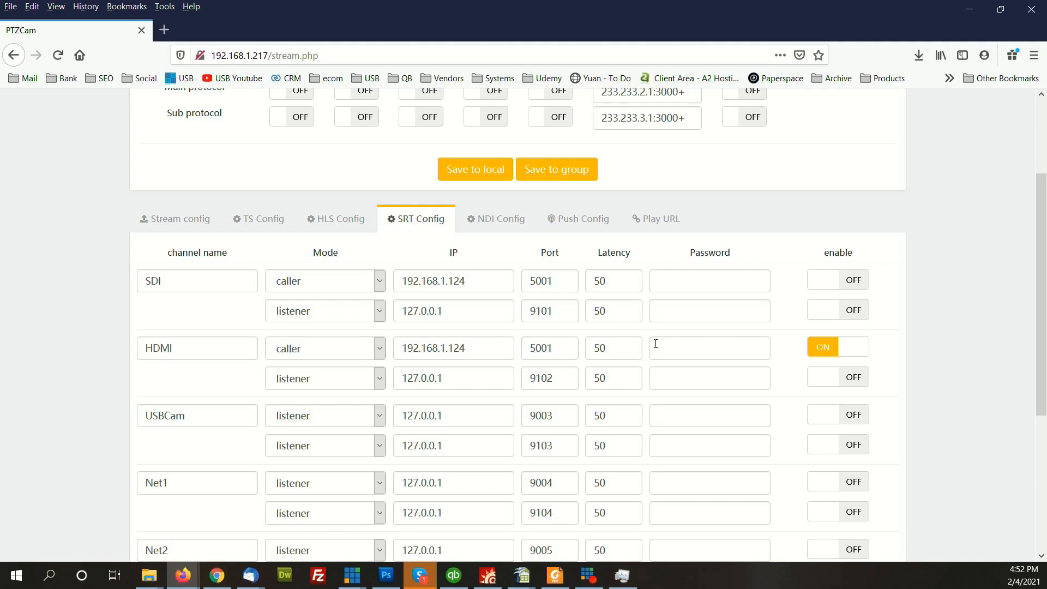
mouse_move(692, 353)
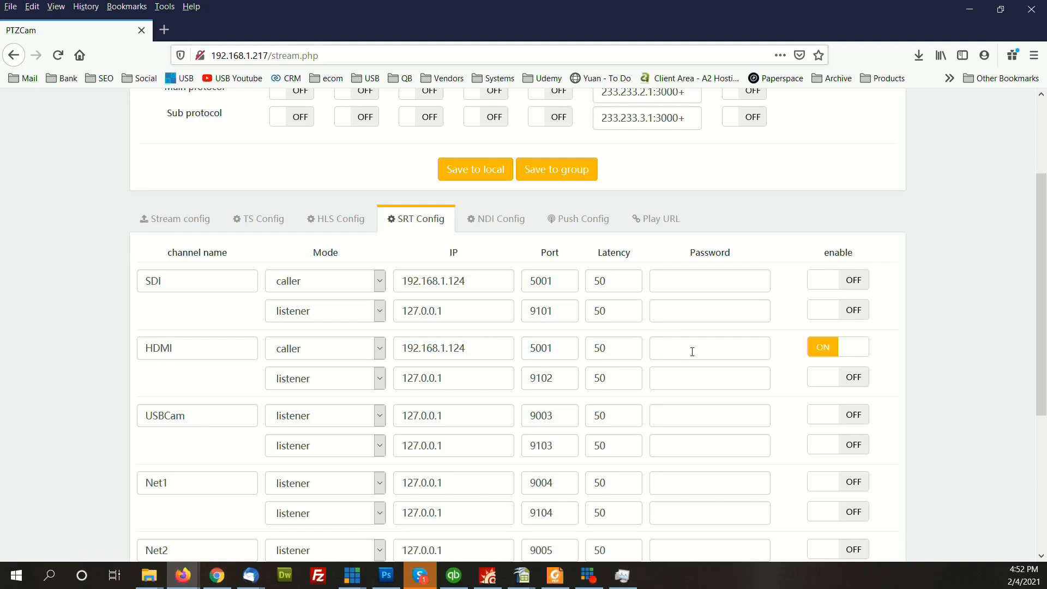
mouse_move(618, 353)
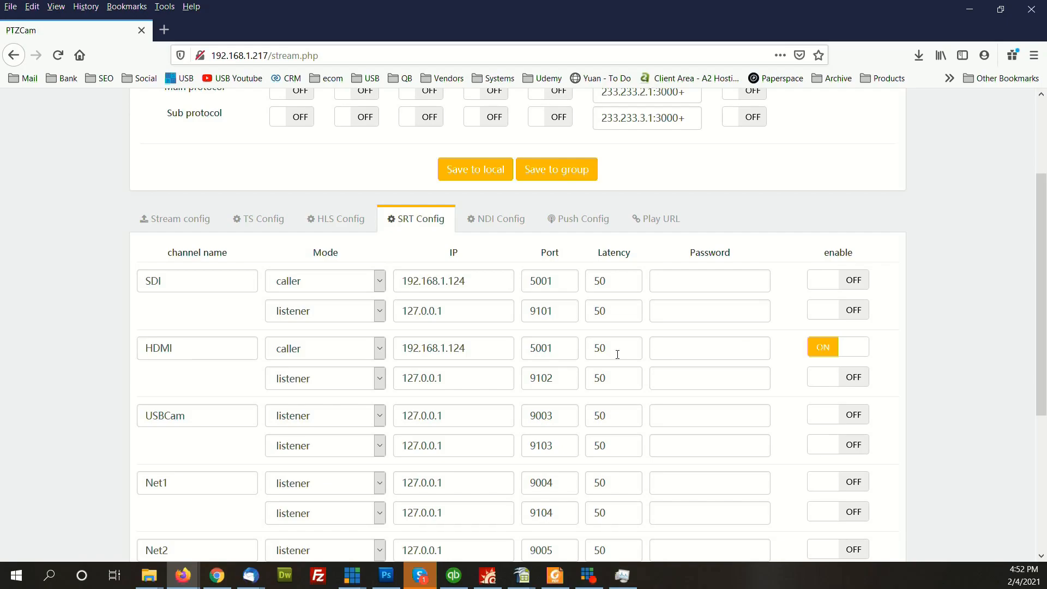
mouse_move(500, 238)
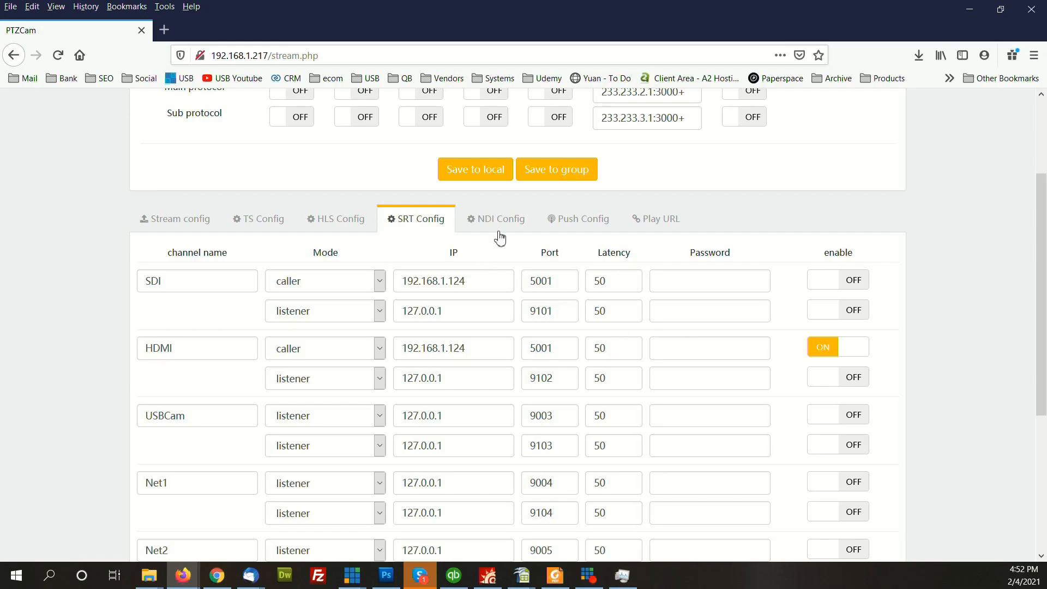
click(495, 218)
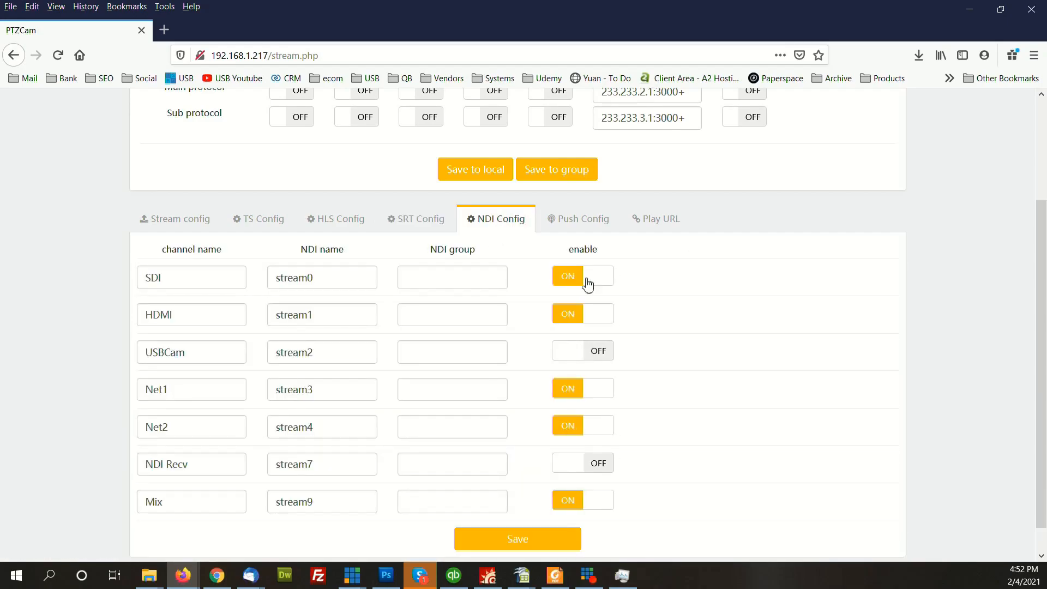
mouse_move(216, 270)
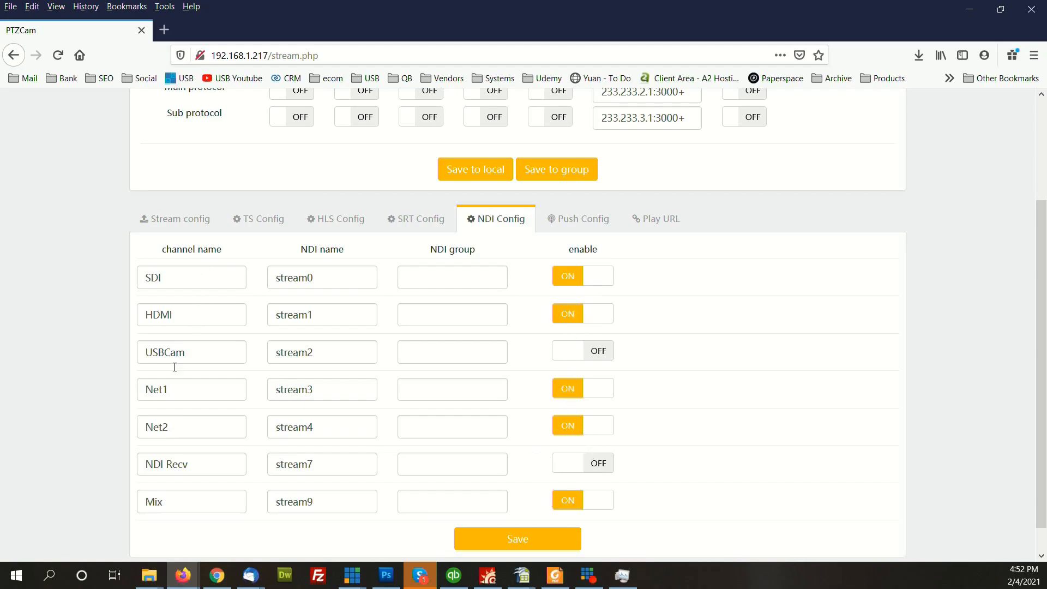
mouse_move(178, 398)
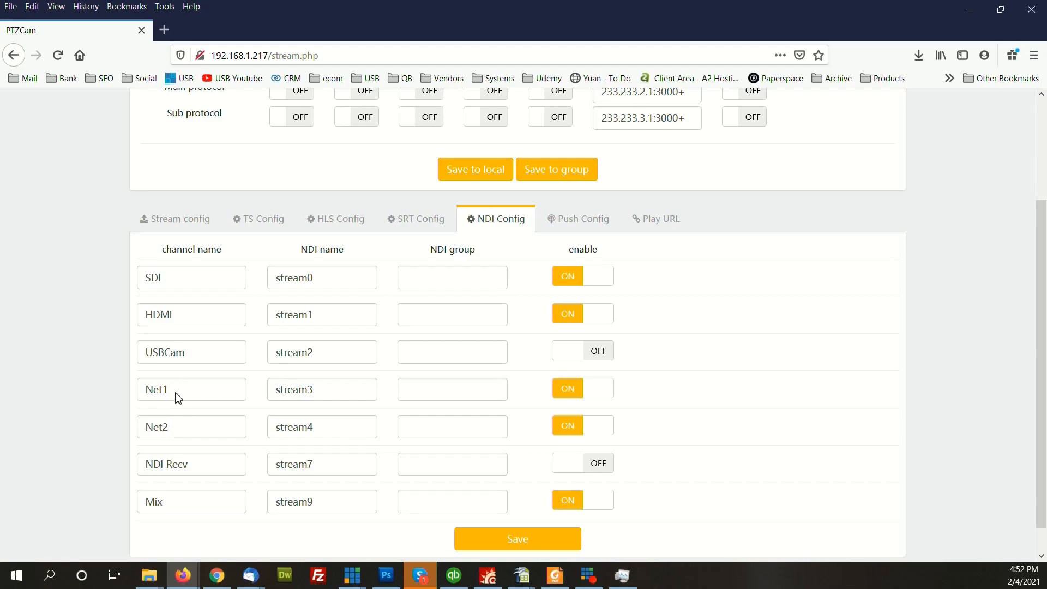
click(192, 389)
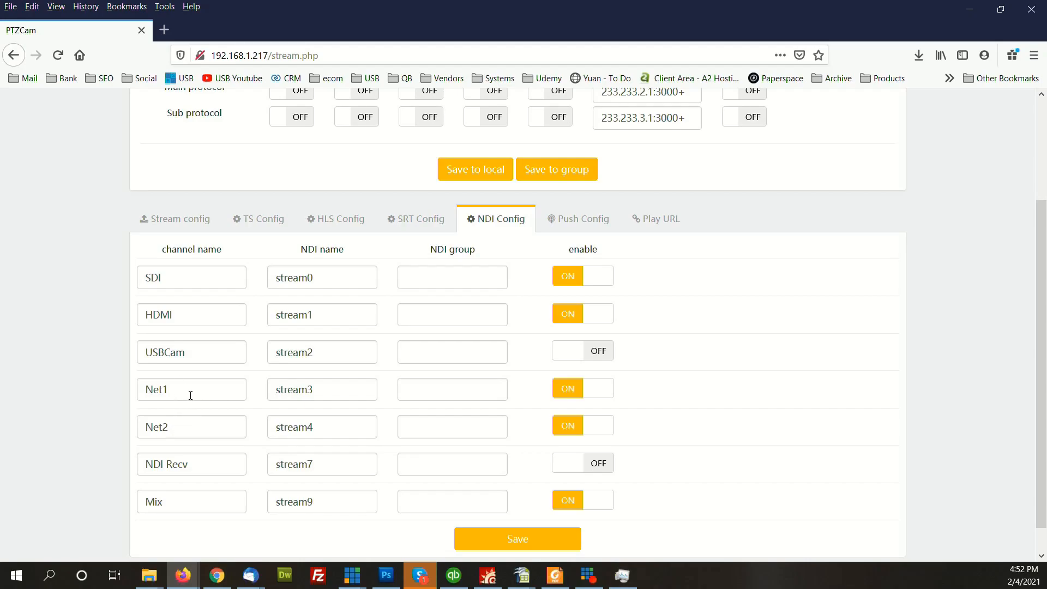
mouse_move(199, 394)
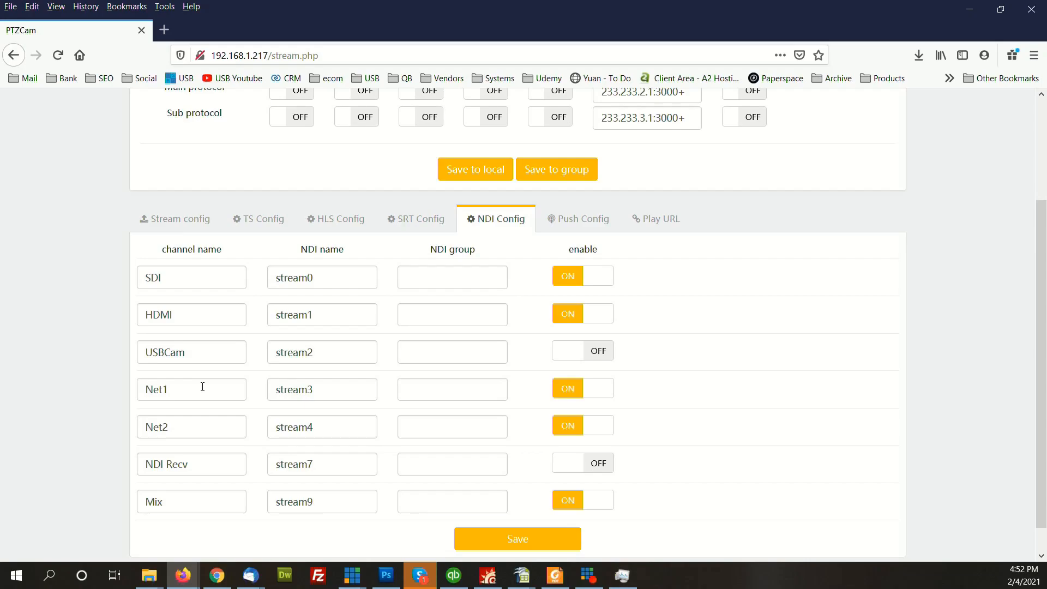
mouse_move(424, 423)
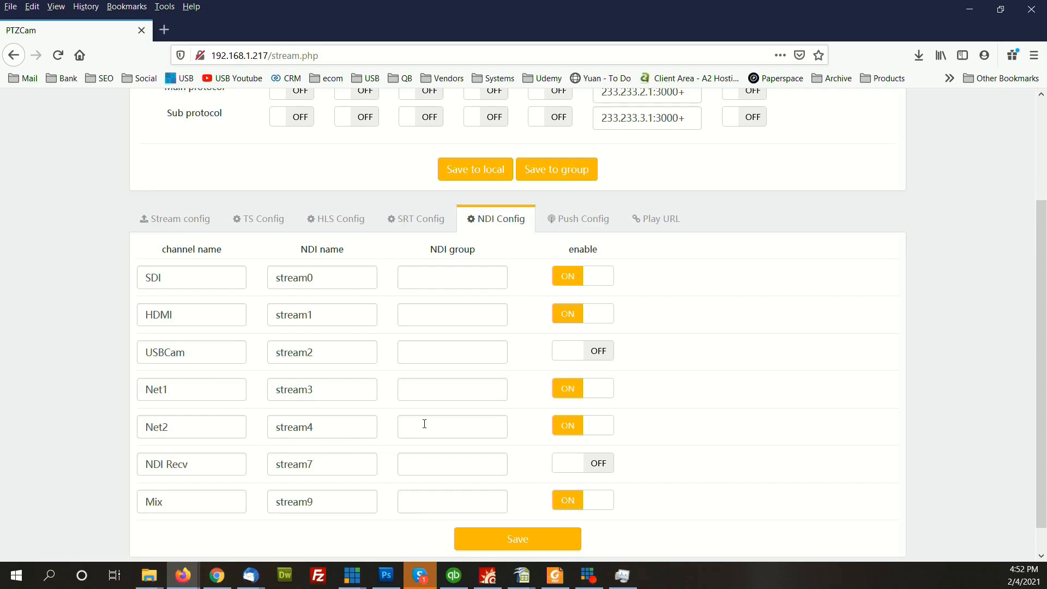
mouse_move(219, 448)
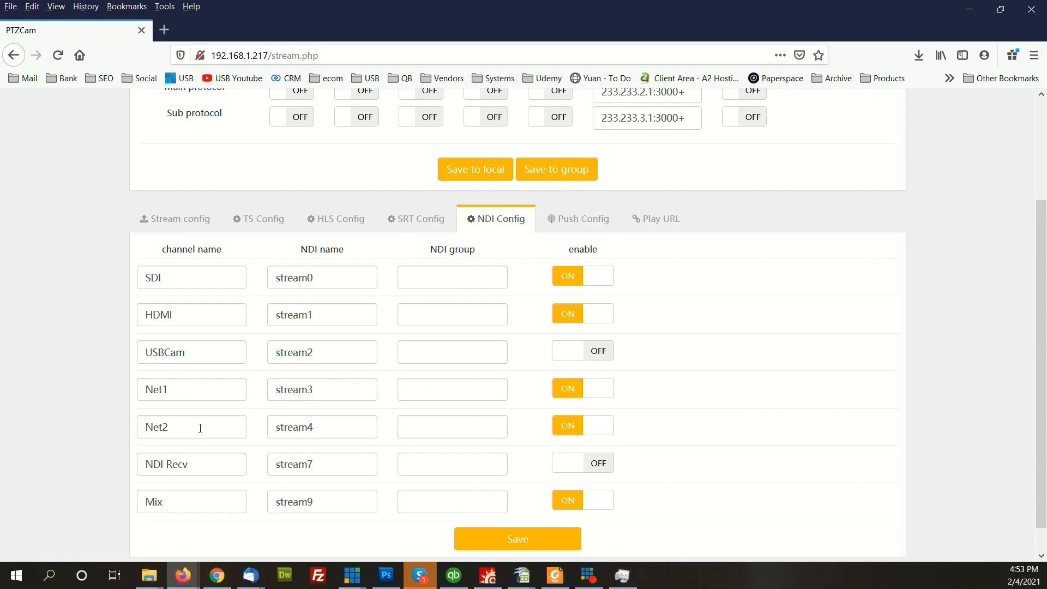
mouse_move(192, 464)
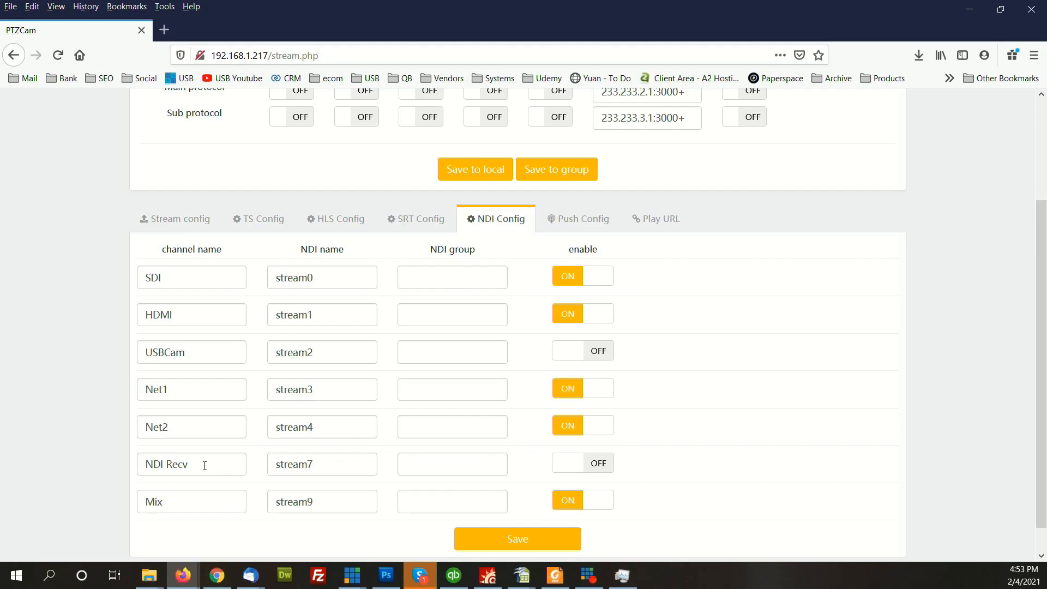
mouse_move(189, 498)
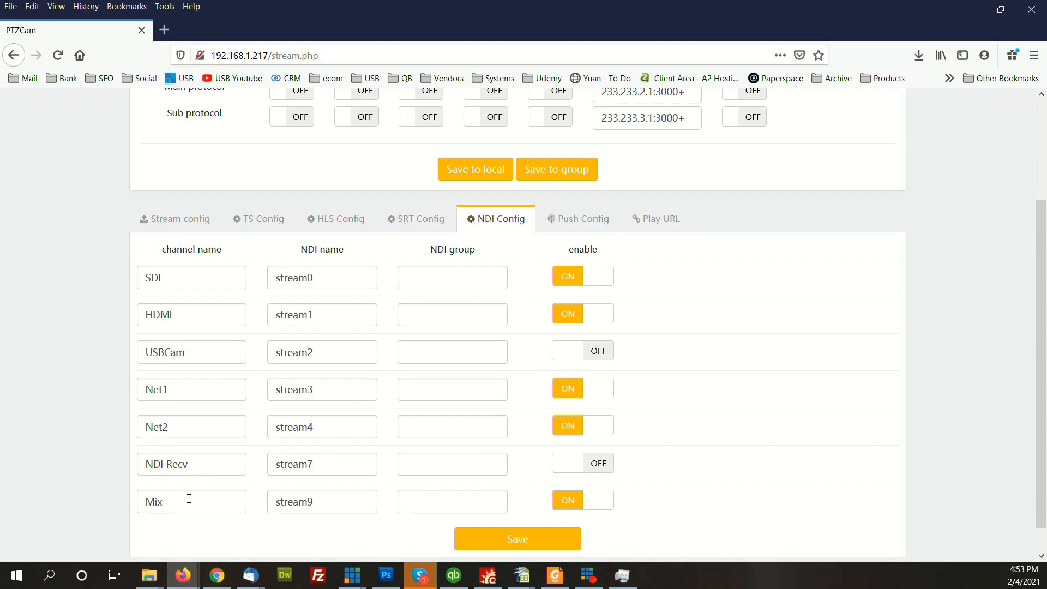
mouse_move(587, 501)
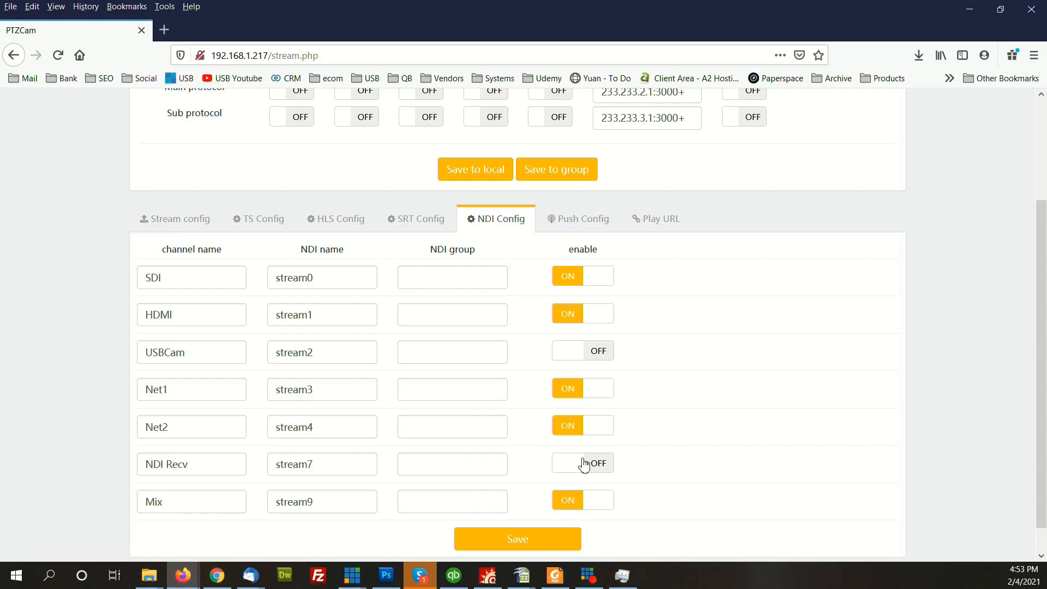
mouse_move(741, 397)
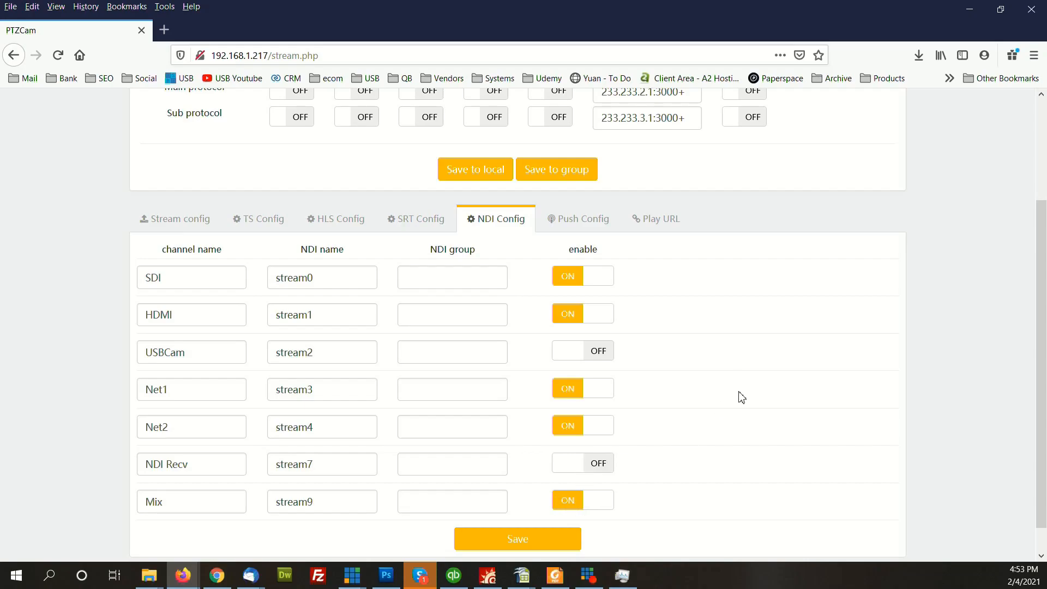
- Scroll up to the overall stream config with all main and sub protocols off
scroll(up, 3)
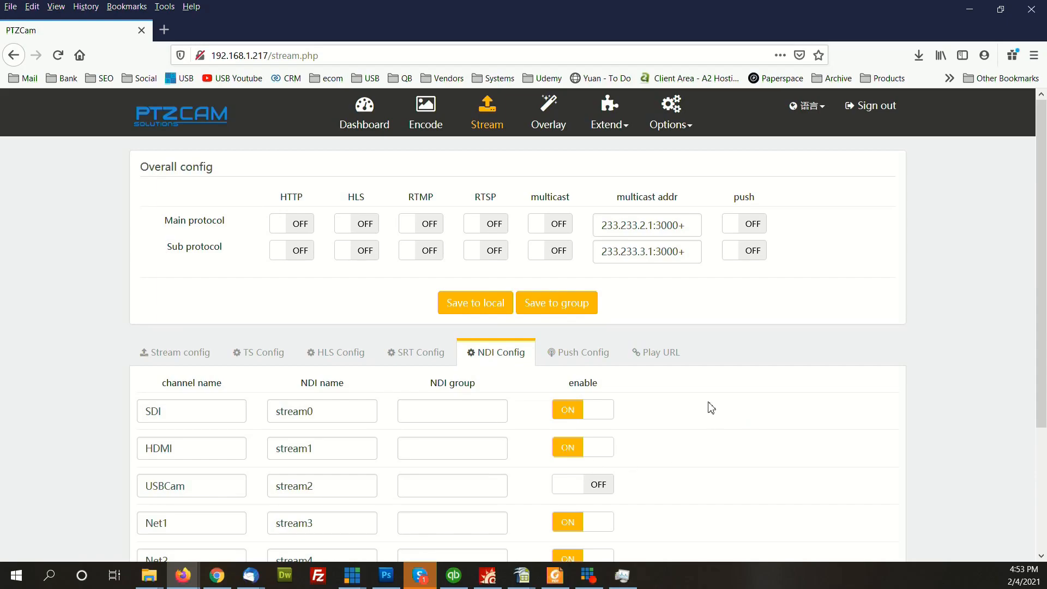
mouse_move(608, 128)
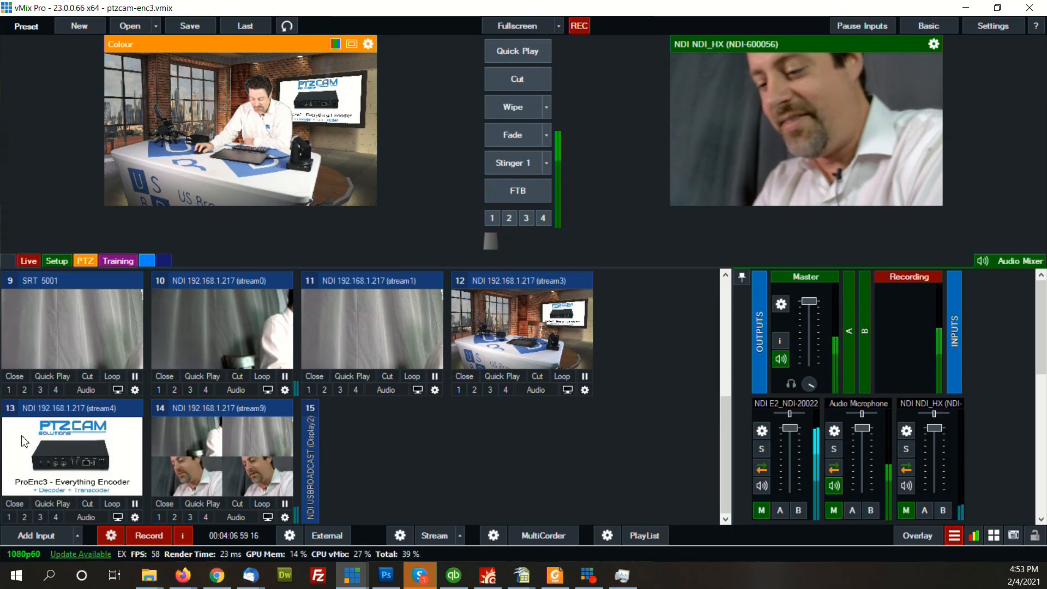
mouse_move(221, 460)
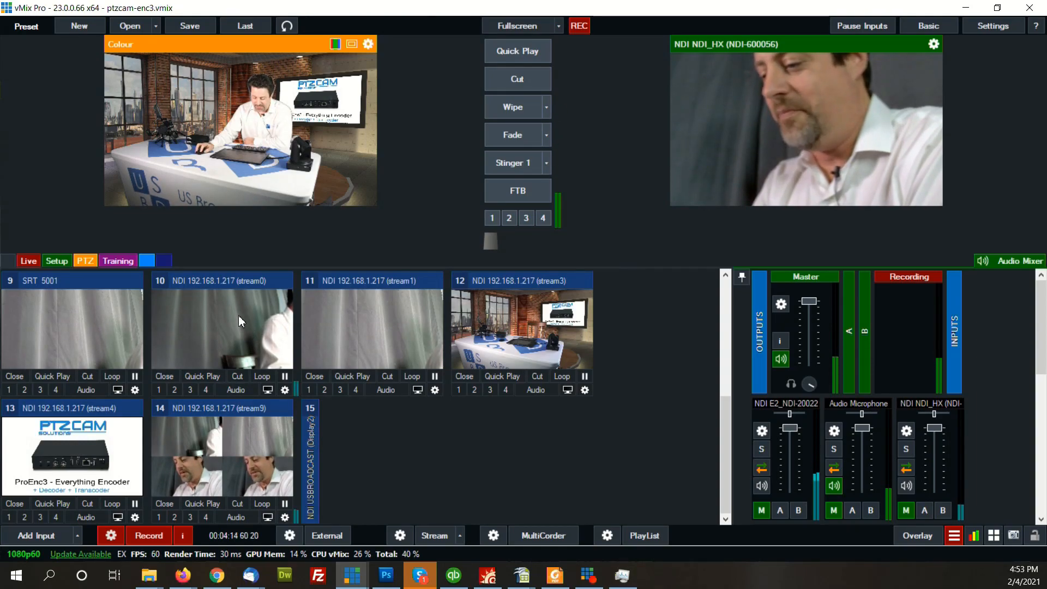
mouse_move(173, 454)
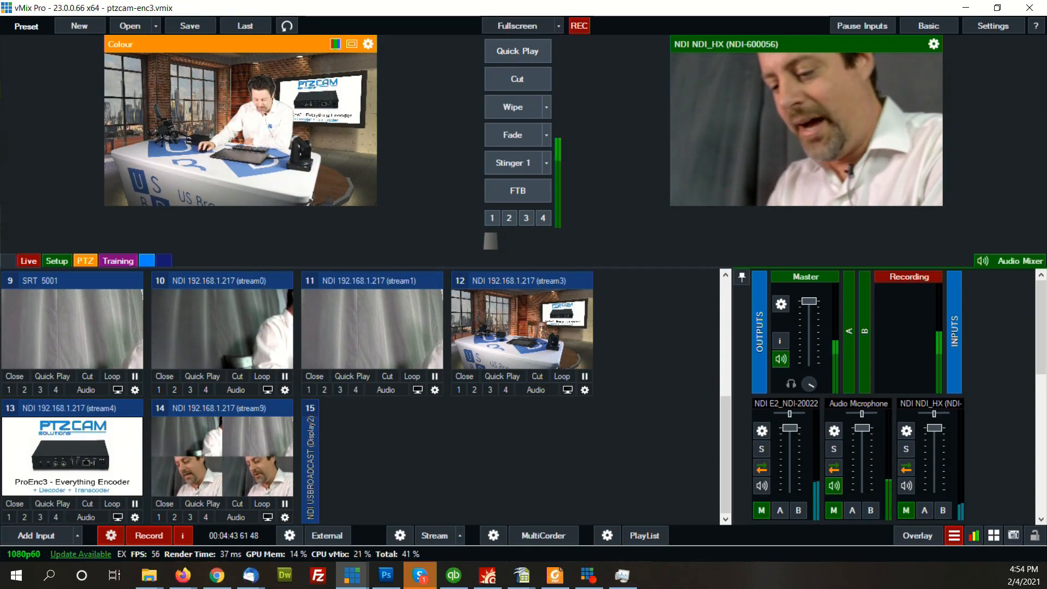
mouse_move(182, 574)
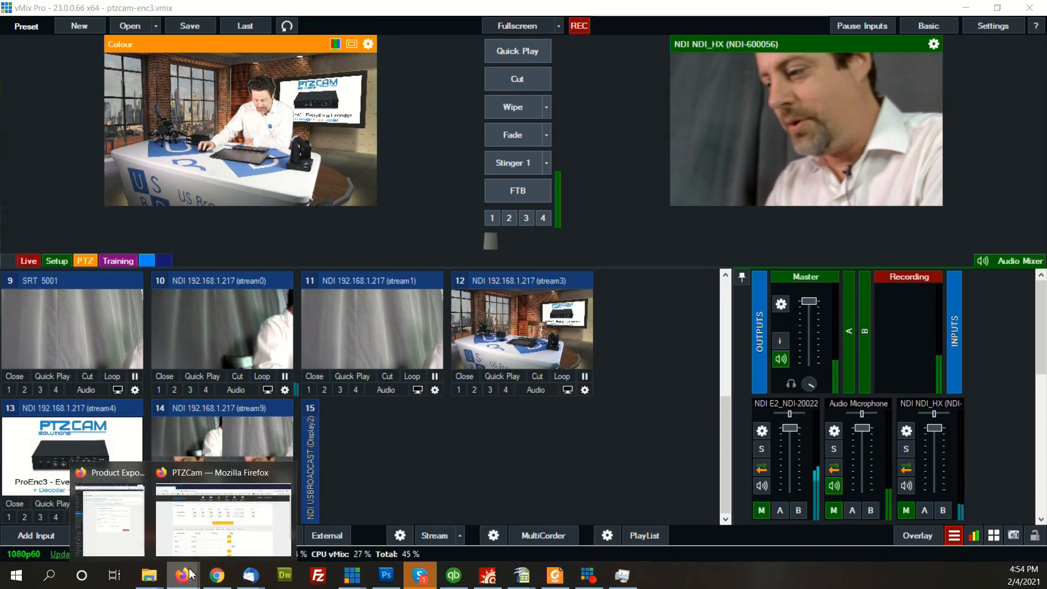
- Return to the encoder page, go to Extend > Video mix and try the 1+2 layout
click(223, 513)
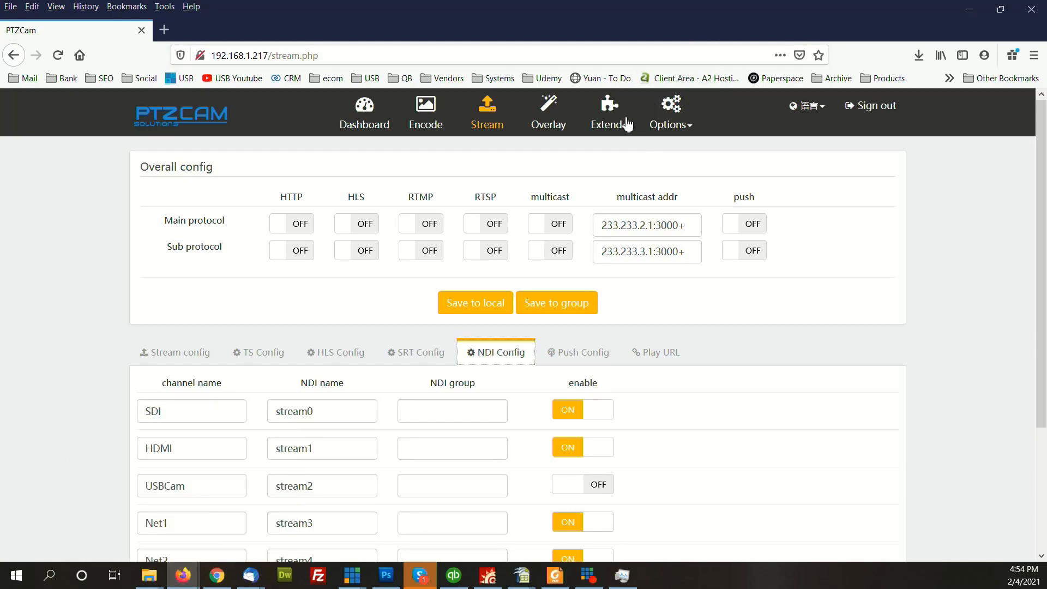
click(607, 112)
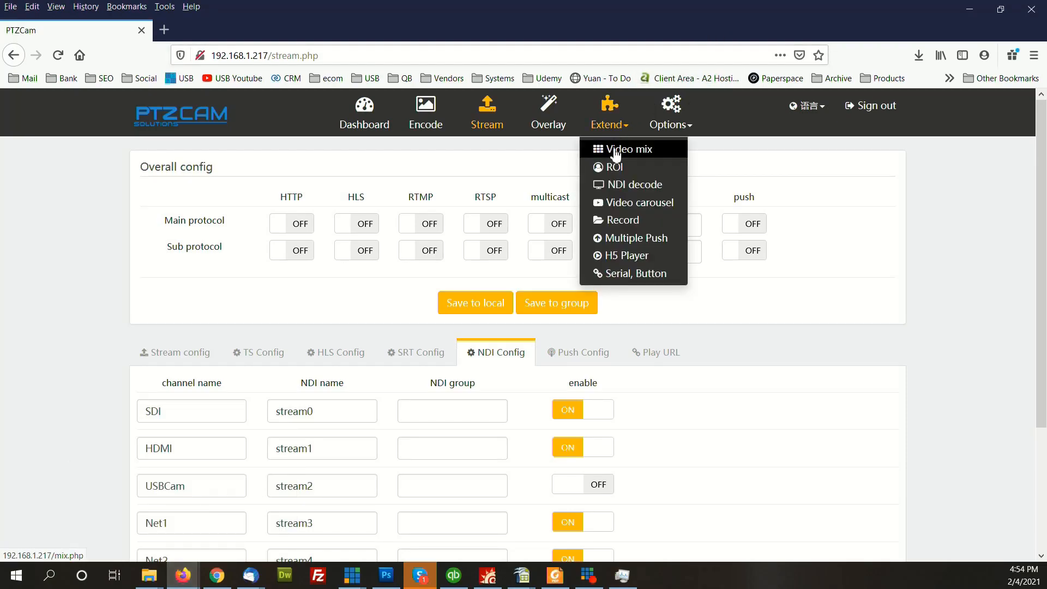
click(627, 148)
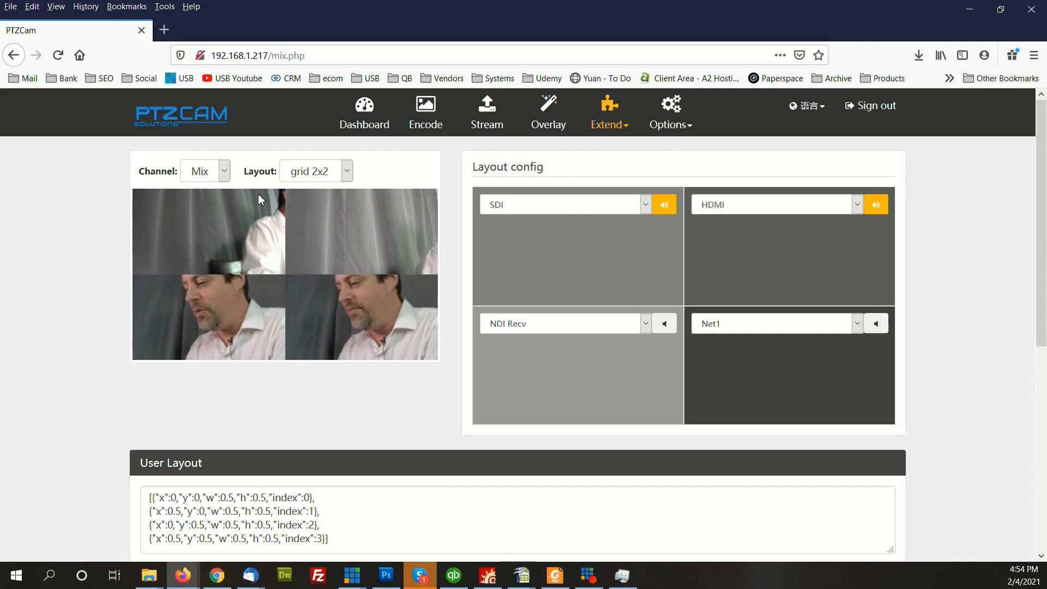
click(347, 171)
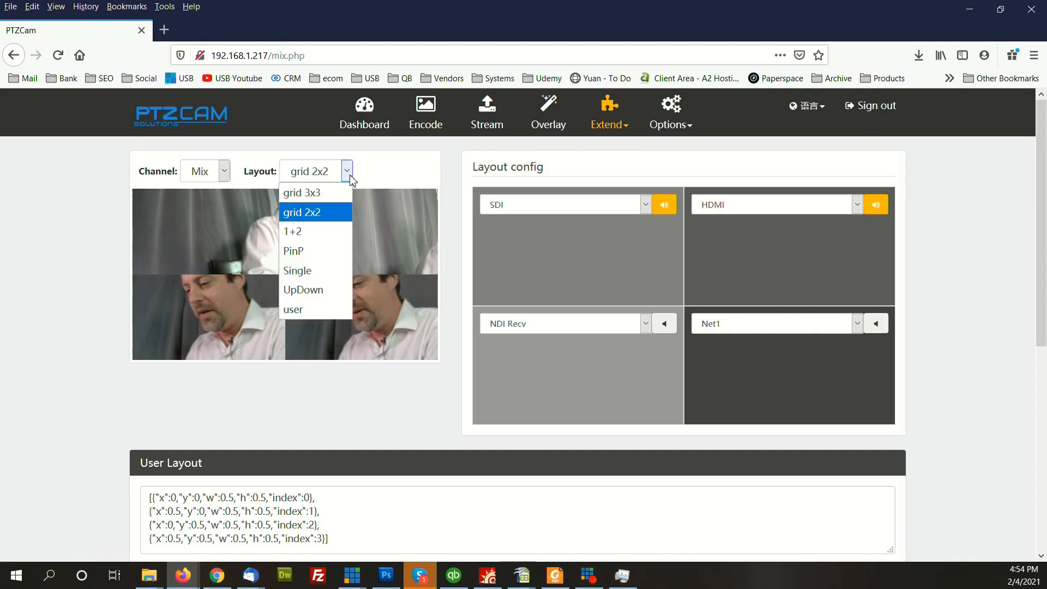
mouse_move(297, 271)
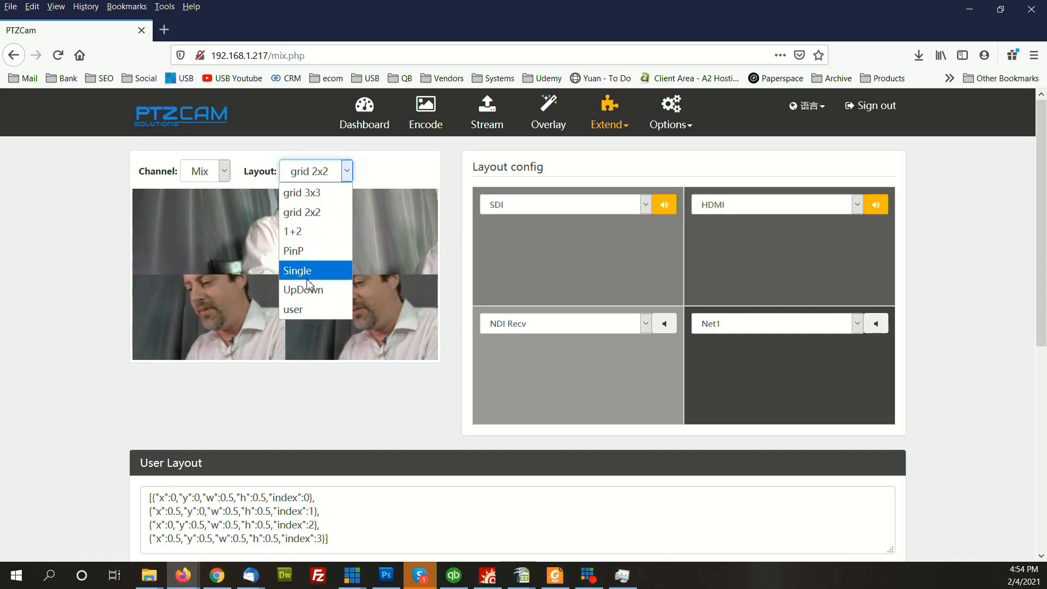
mouse_move(301, 231)
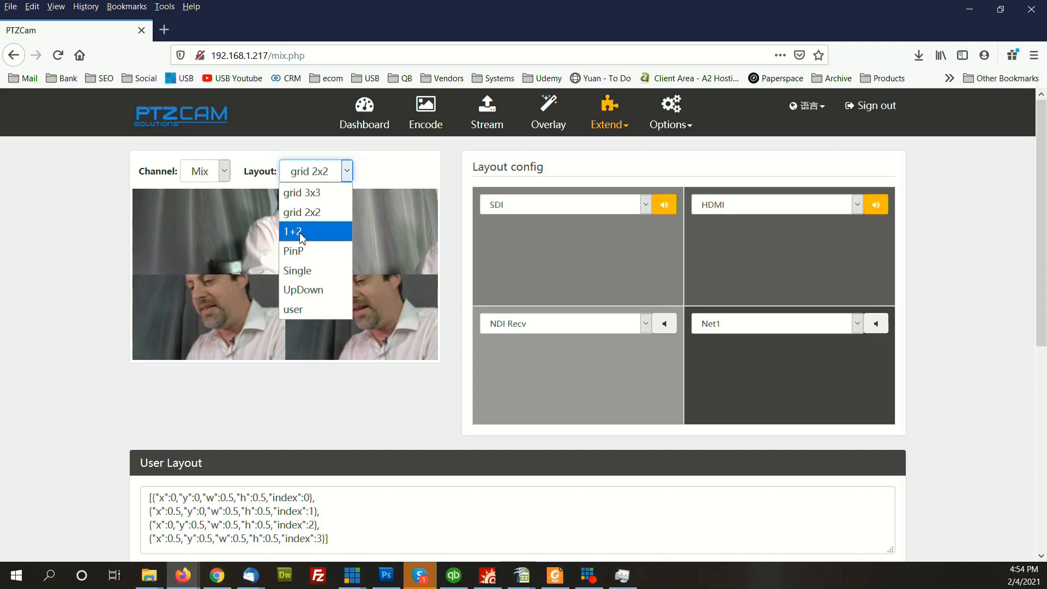
click(292, 231)
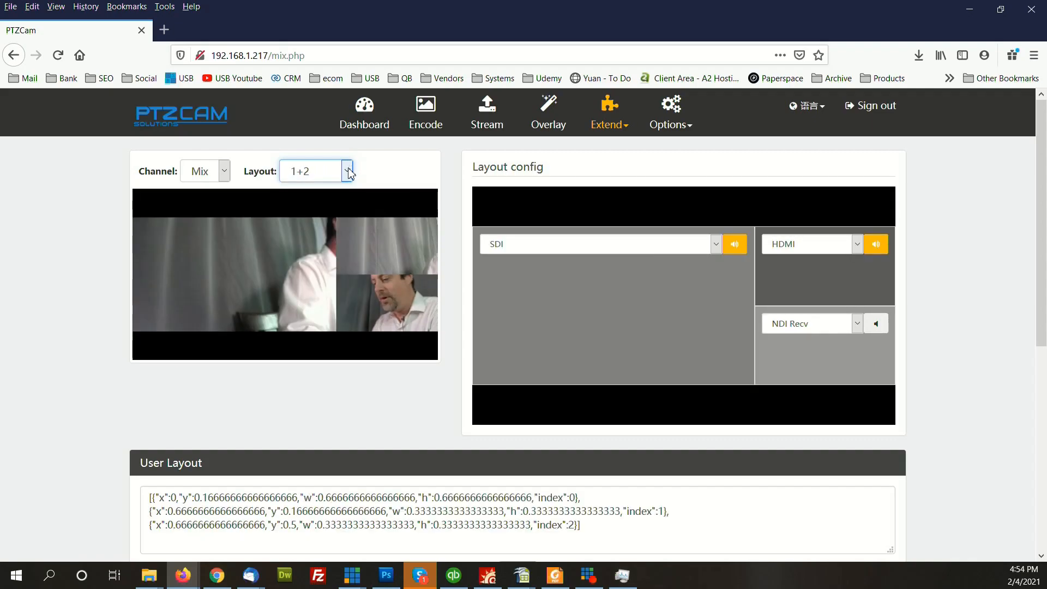
click(347, 172)
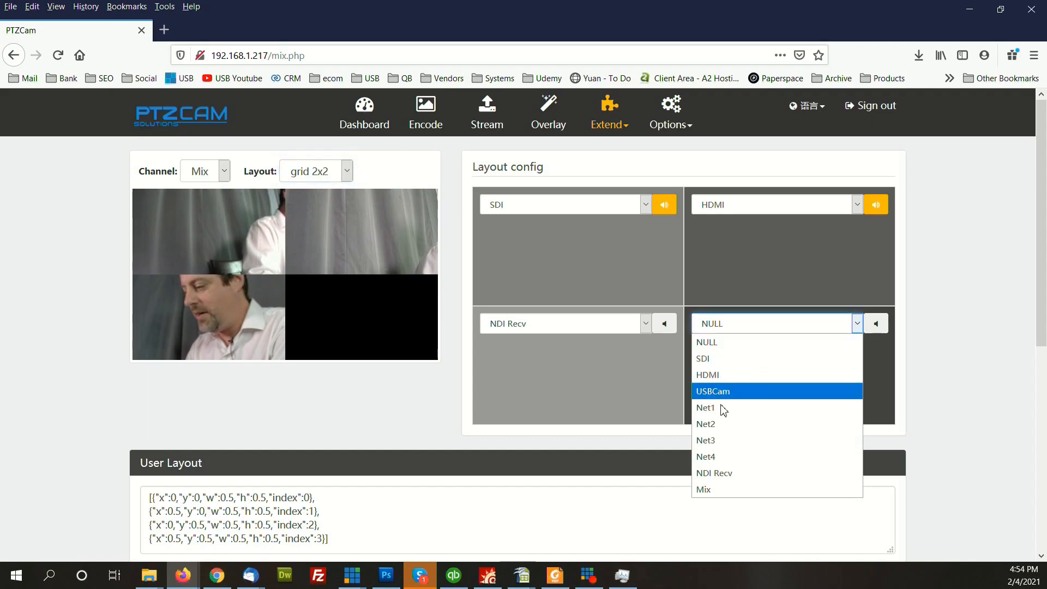
mouse_move(713, 472)
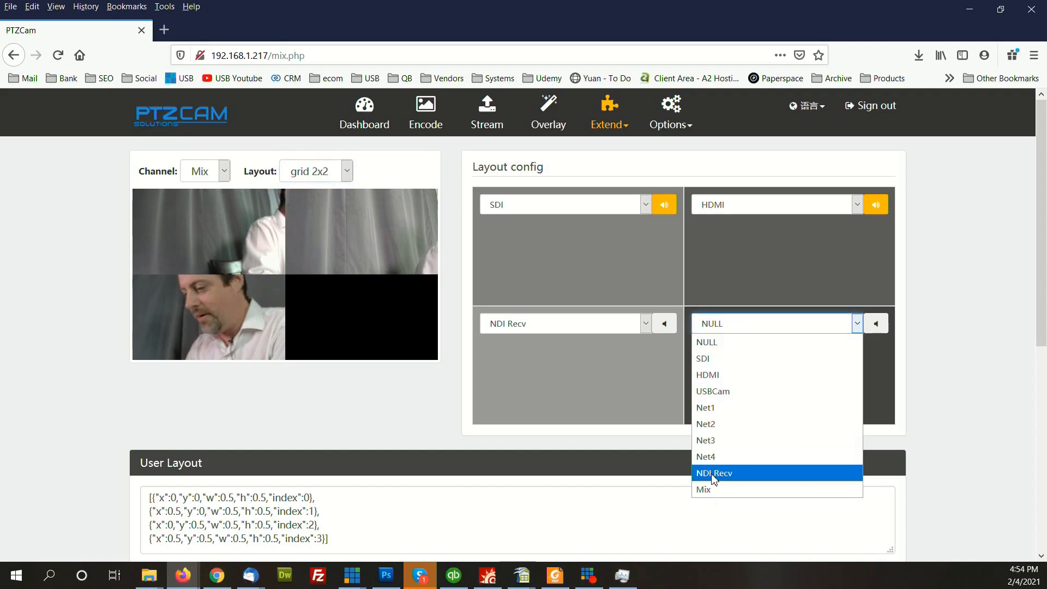
- Keep the 2x2 grid and feed Net2 into the fourth mix window
click(705, 423)
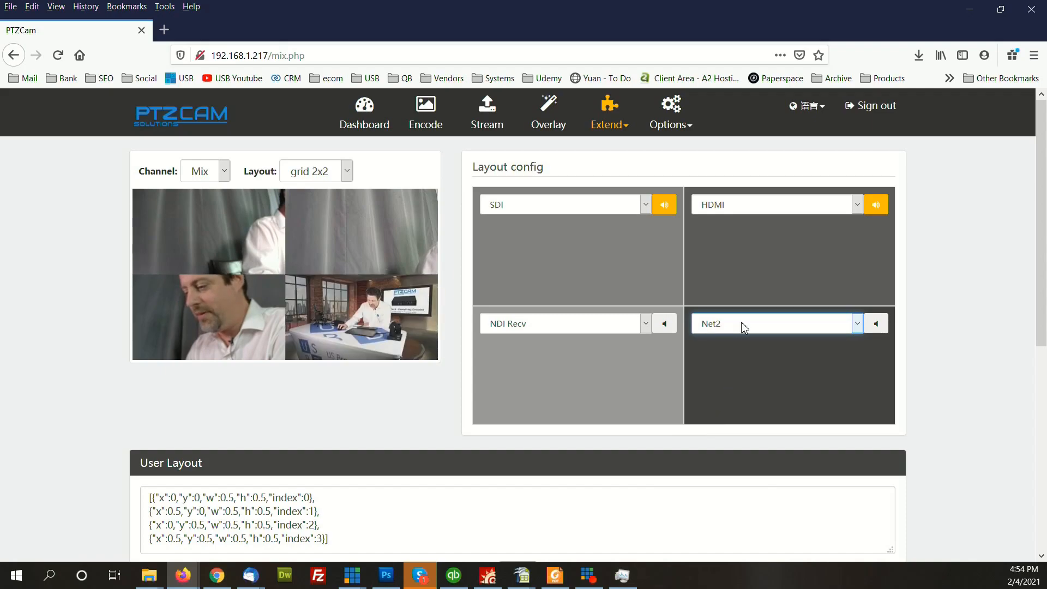
mouse_move(820, 225)
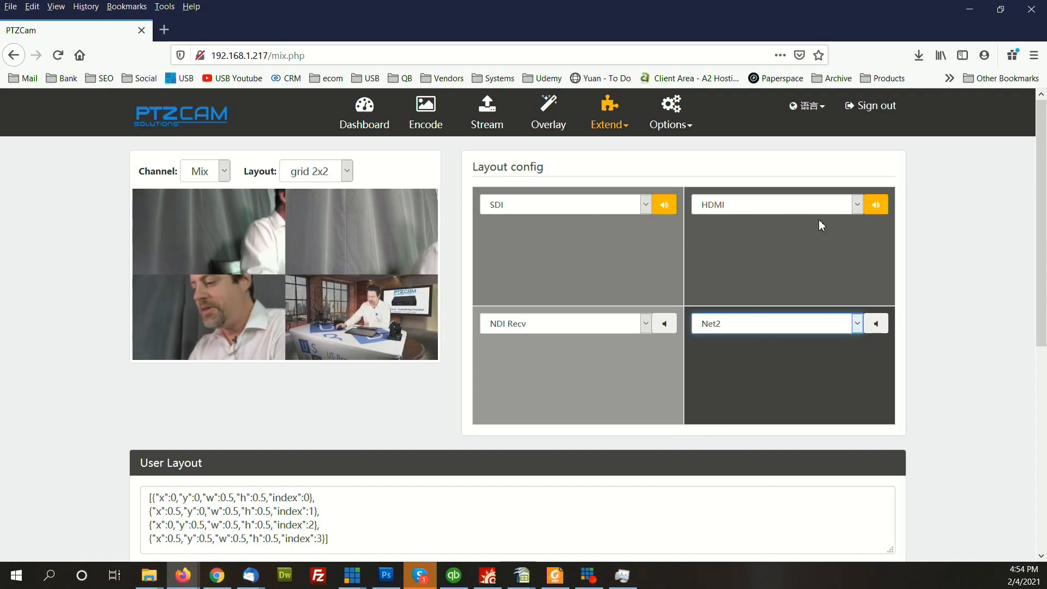
mouse_move(720, 373)
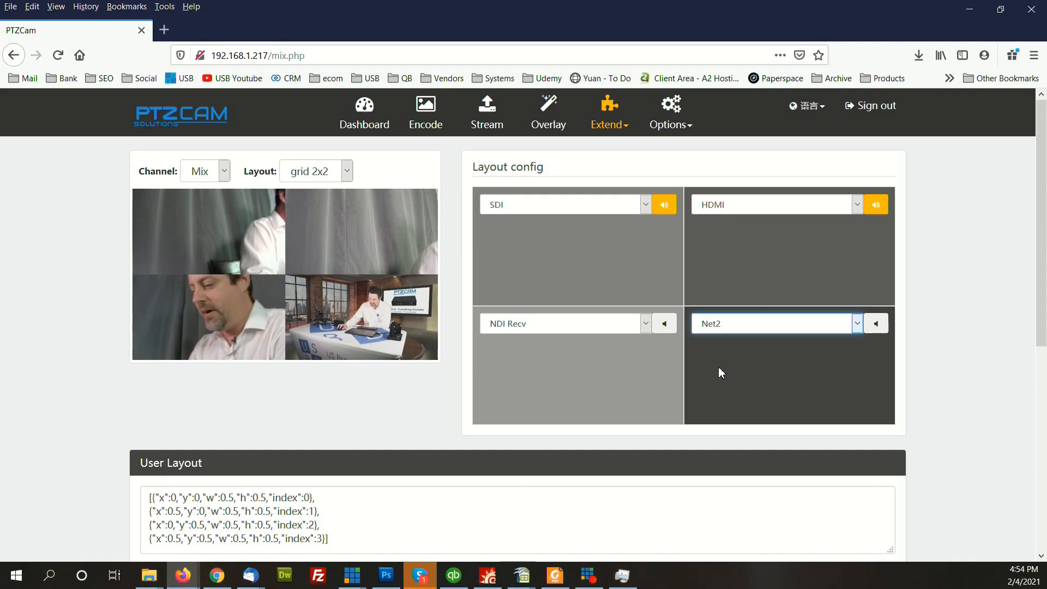
mouse_move(771, 362)
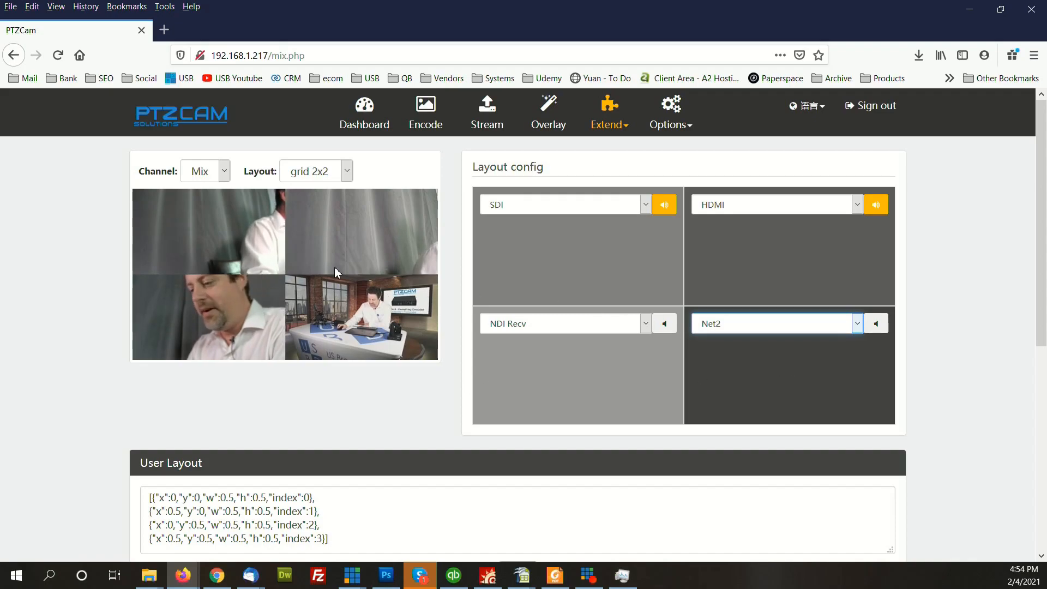
mouse_move(258, 274)
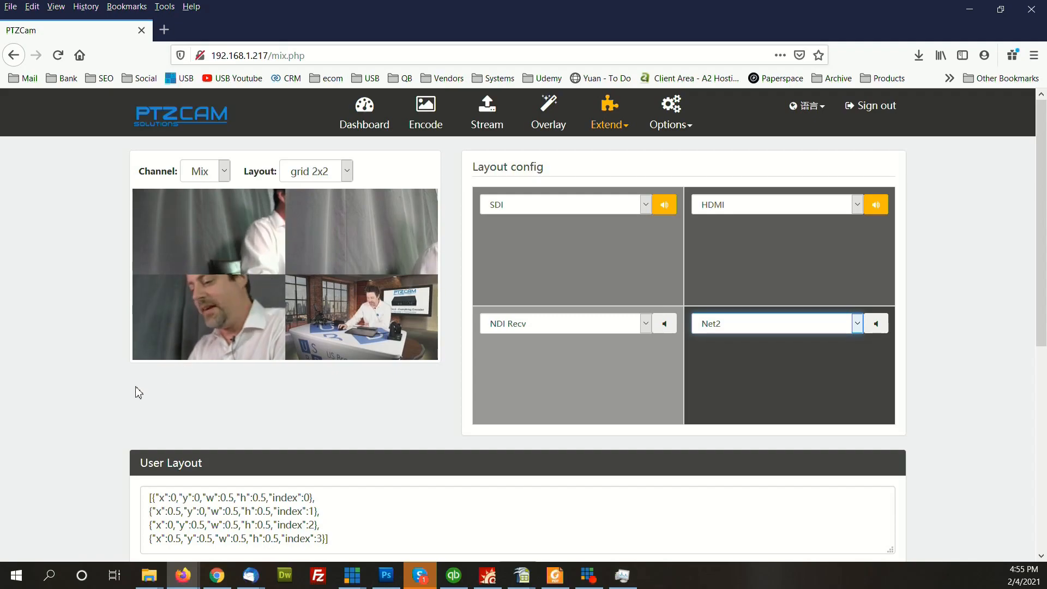
- Scroll down to the Output Config showing Mix and HDMI output enabled at 1080P60
scroll(down, 3)
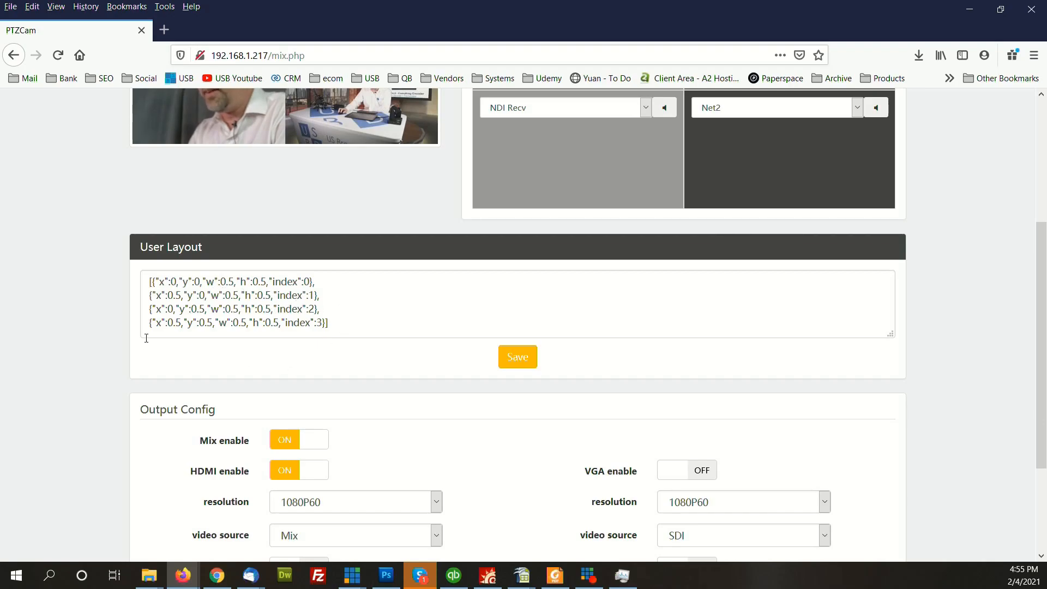
scroll(down, 3)
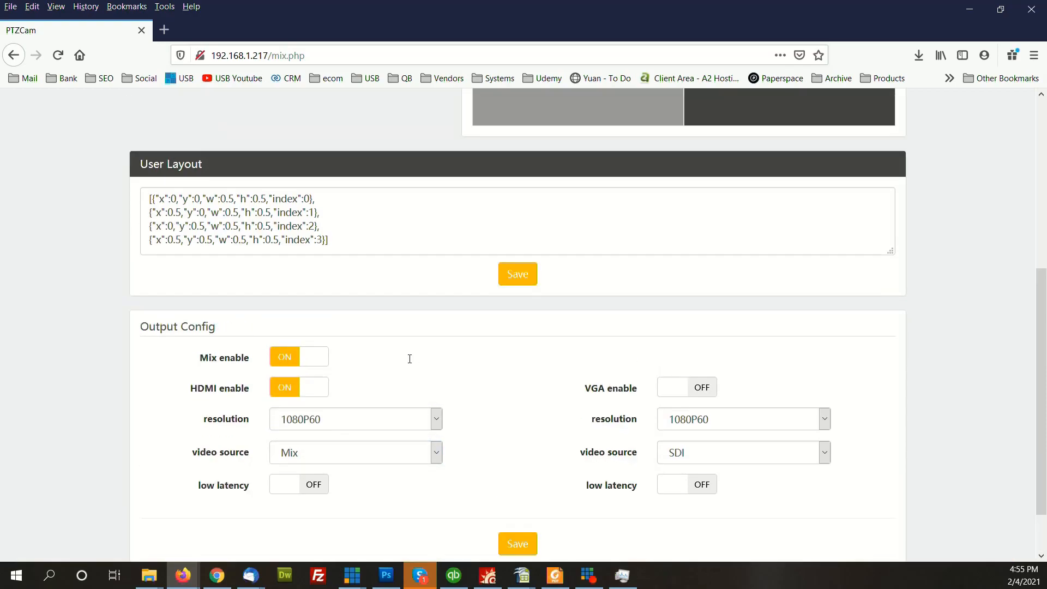
- Go to Extend > NDI decode and browse the source list, keeping NDI_HX (NDI-600056) stream0 selected
click(607, 113)
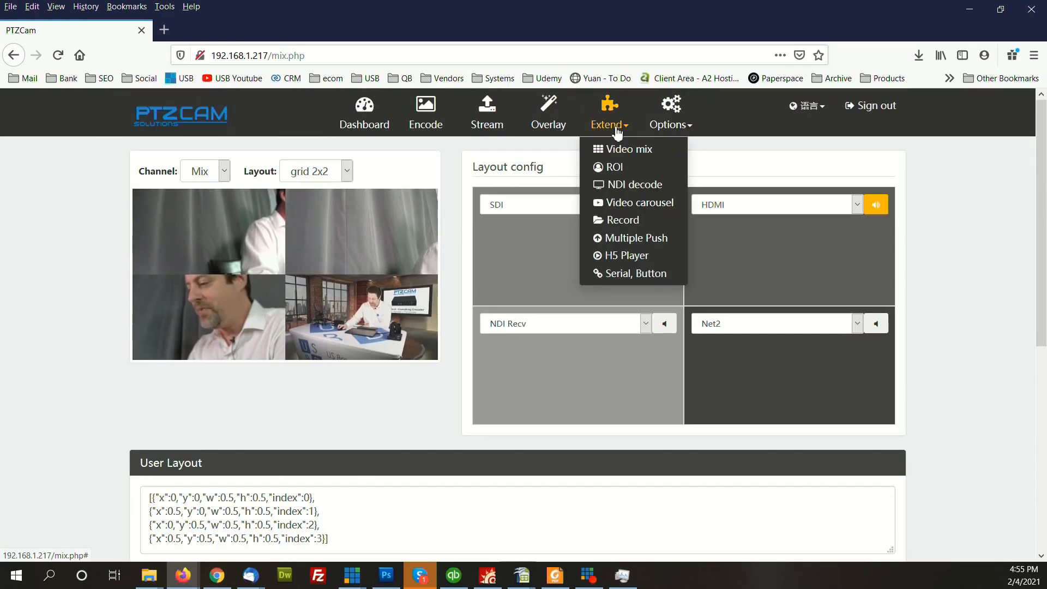
click(632, 184)
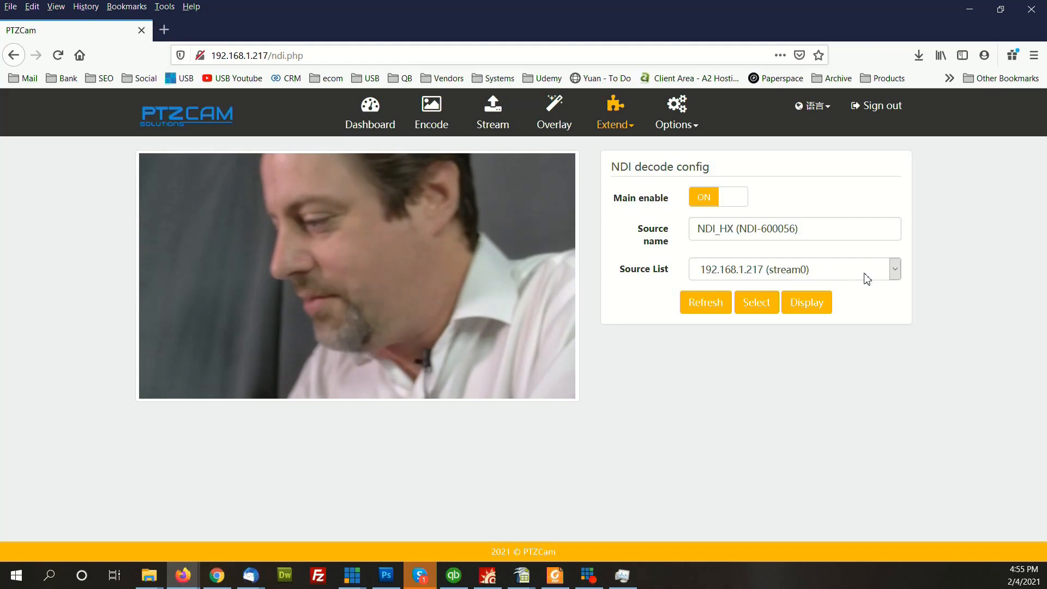
click(893, 270)
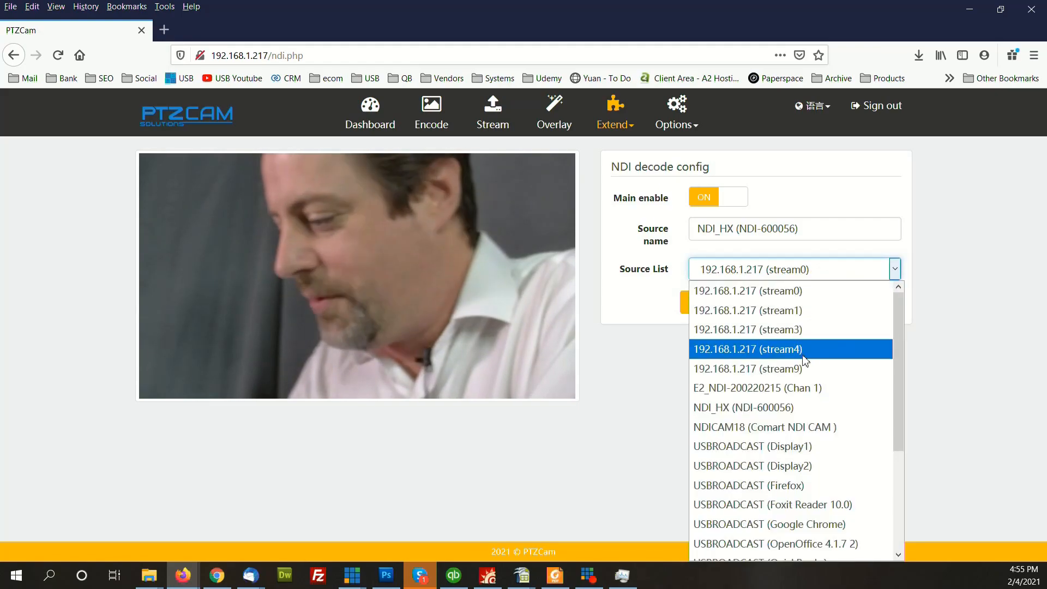
scroll(down, 3)
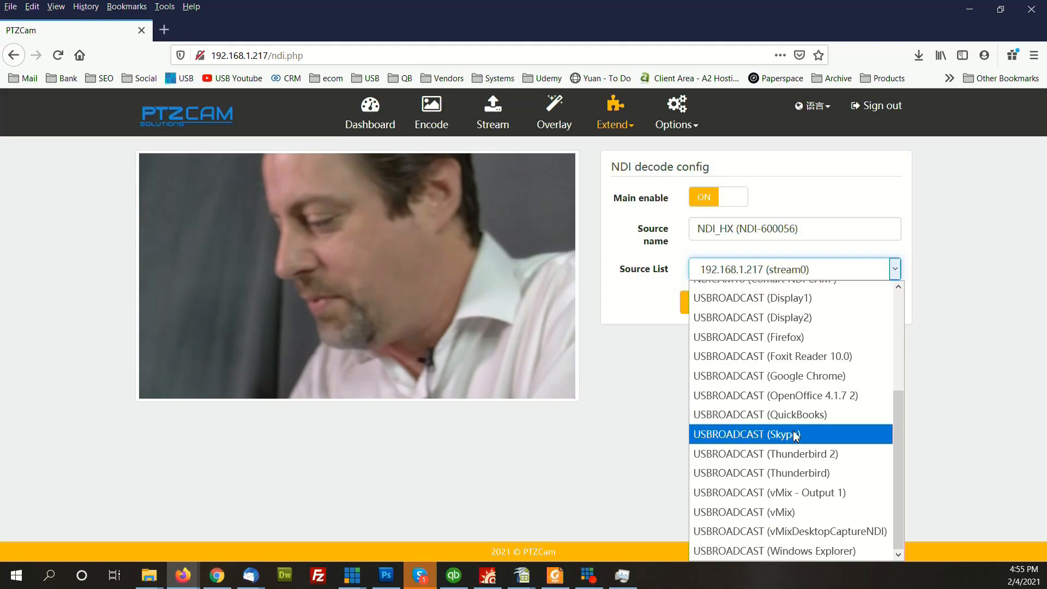
scroll(up, 3)
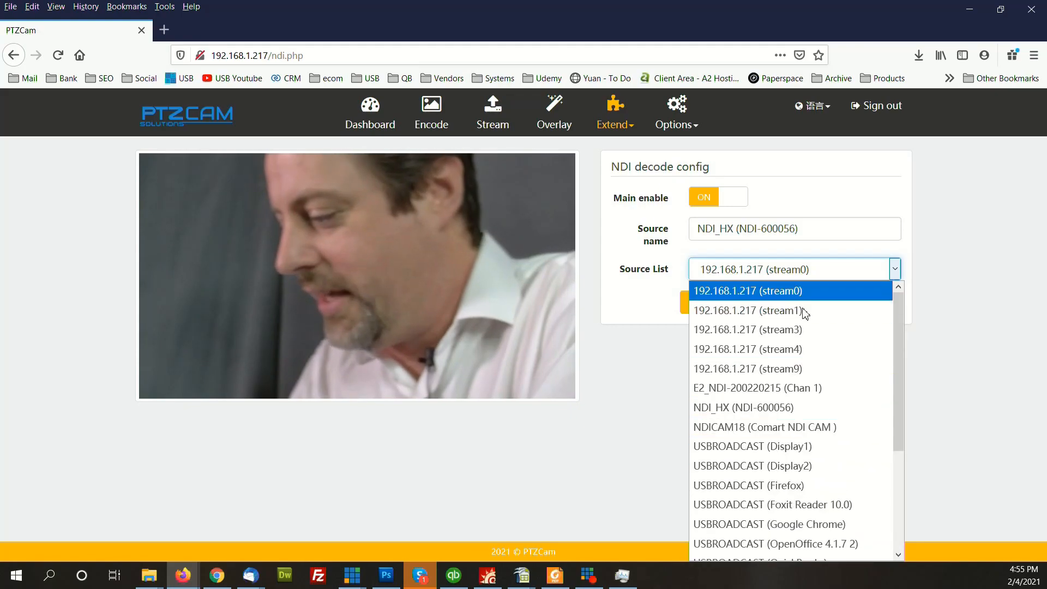
click(747, 290)
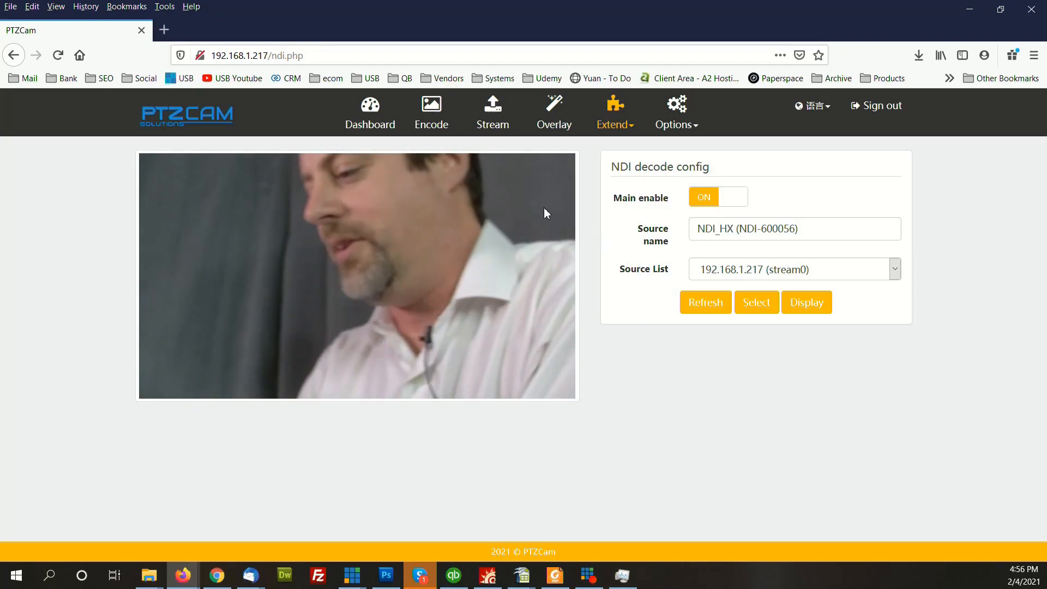
mouse_move(403, 489)
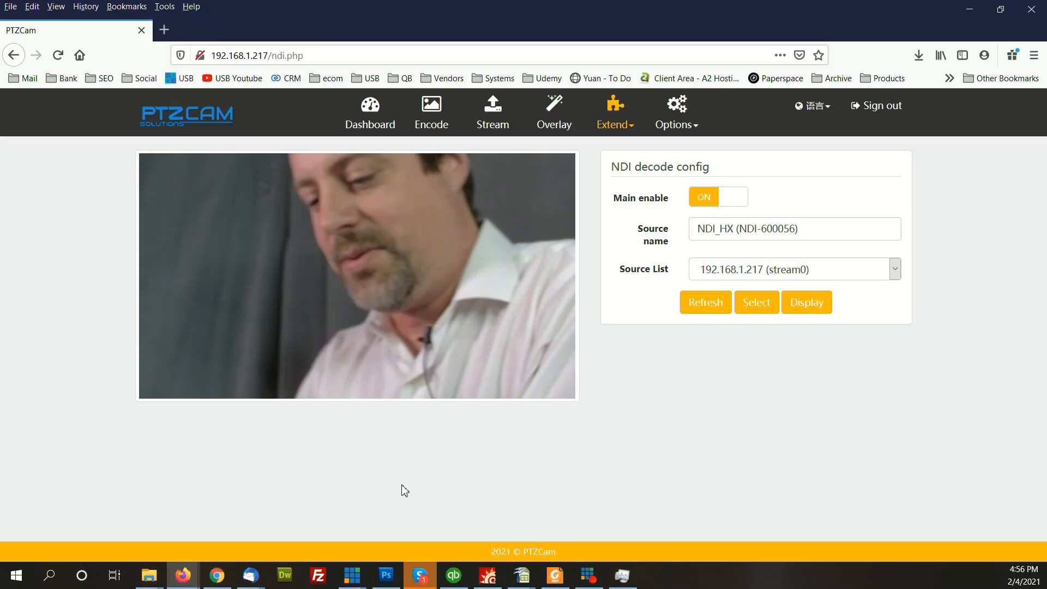